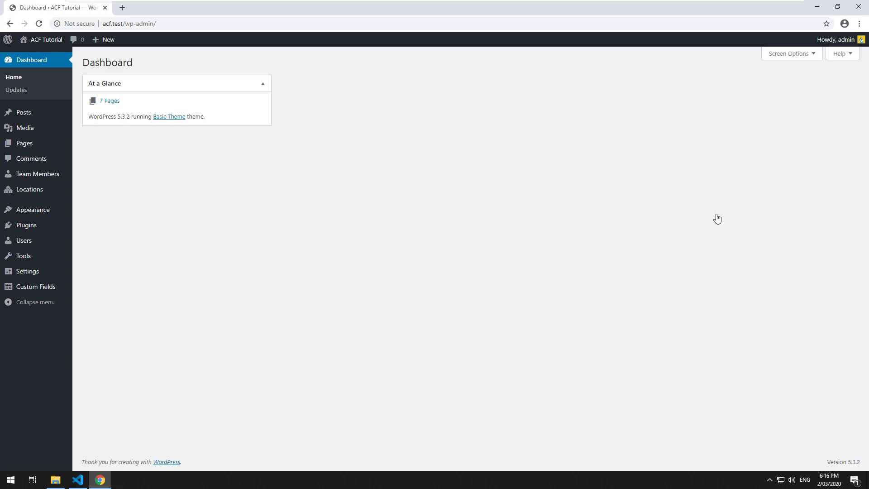
mouse_move(66, 184)
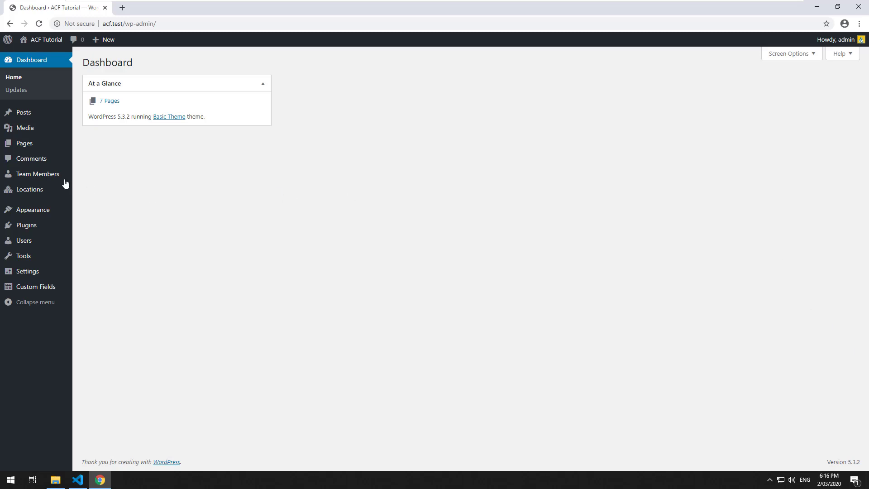
mouse_move(58, 180)
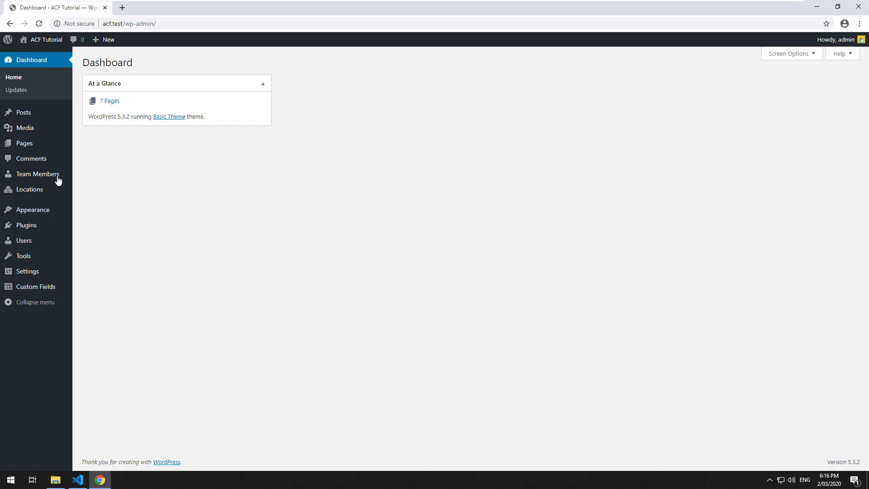
mouse_move(56, 182)
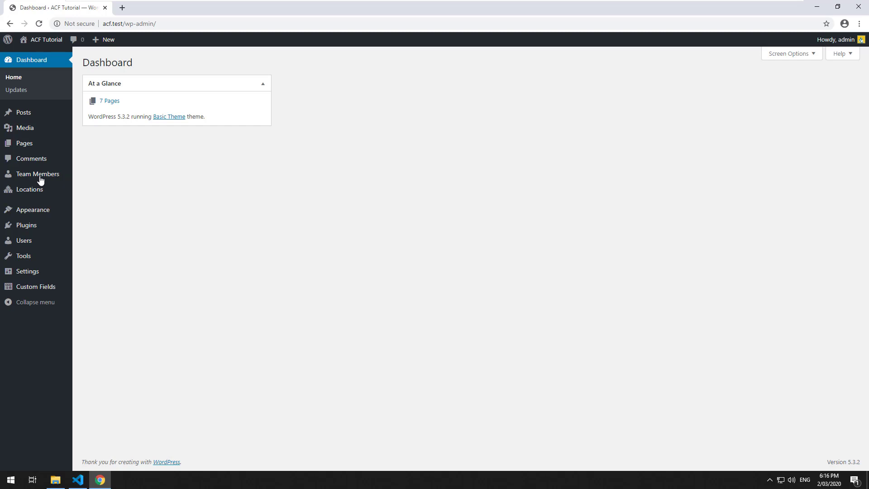
- Review the Team Members list and the Locations list in WordPress admin, ending on Team Members
left_click(38, 173)
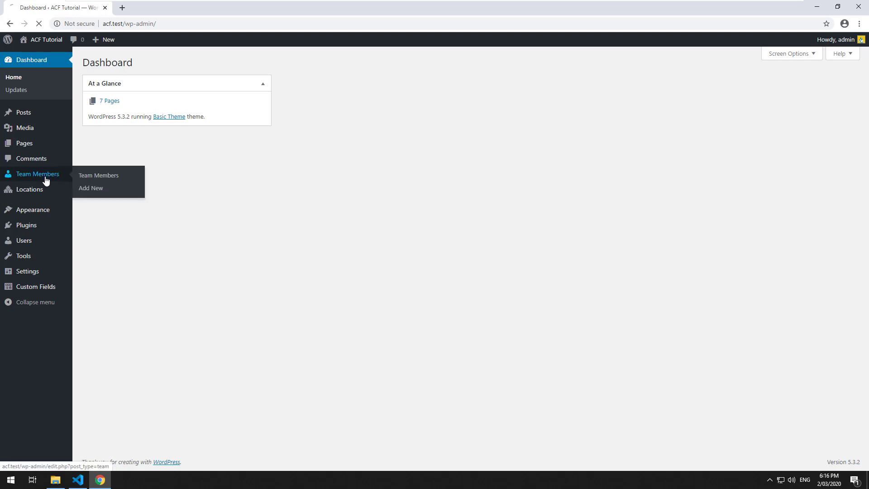
left_click(98, 175)
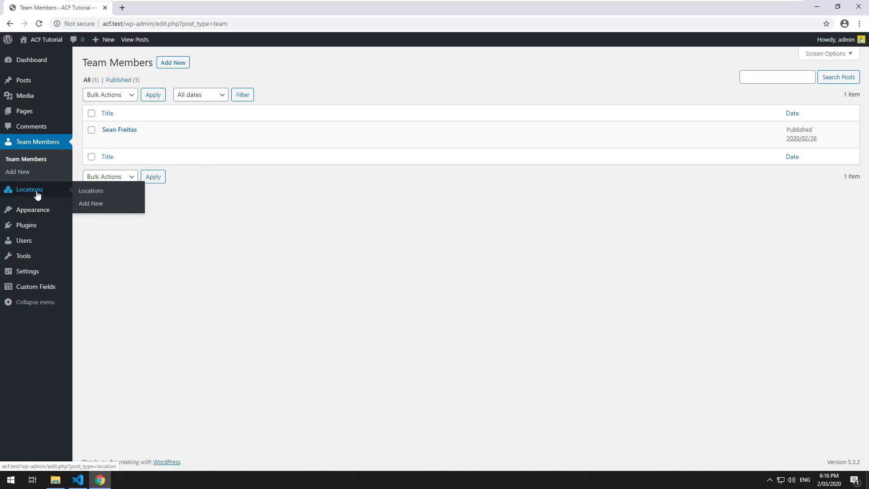
left_click(90, 191)
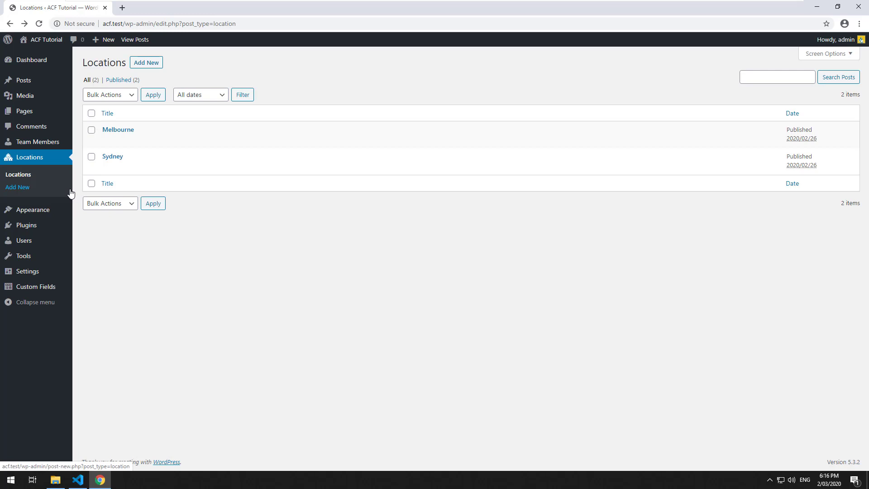
mouse_move(37, 143)
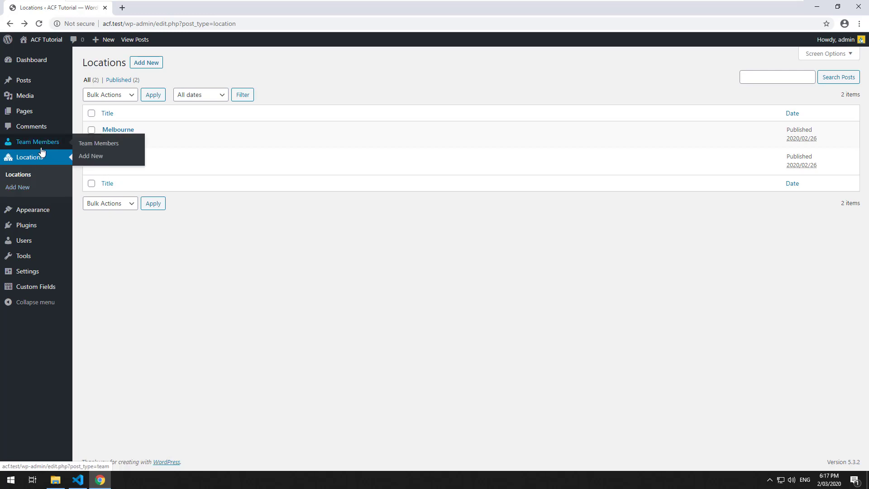
mouse_move(99, 143)
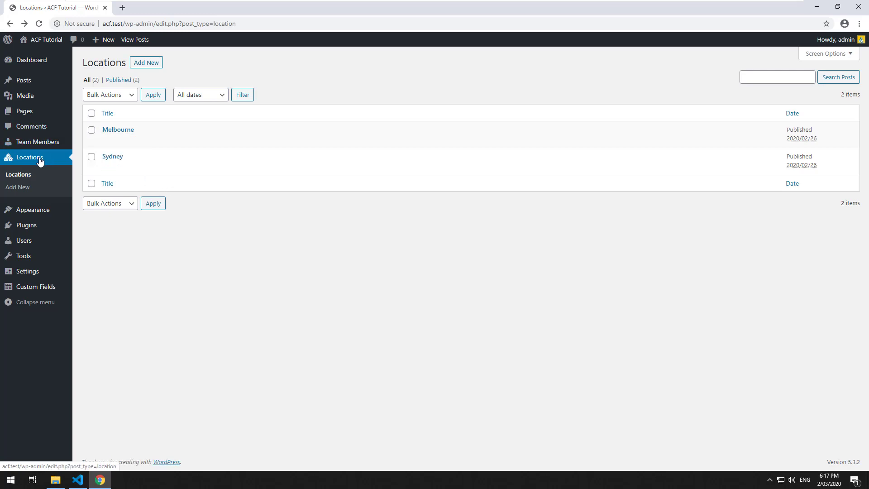
mouse_move(63, 178)
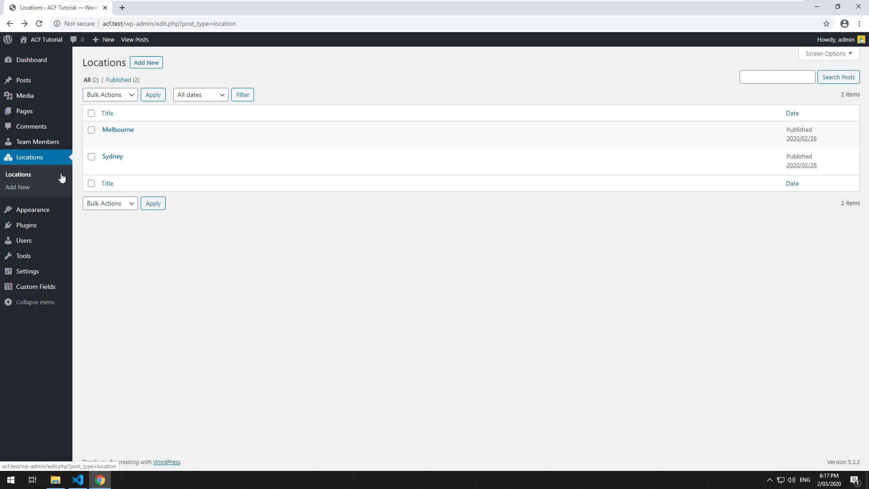
mouse_move(54, 175)
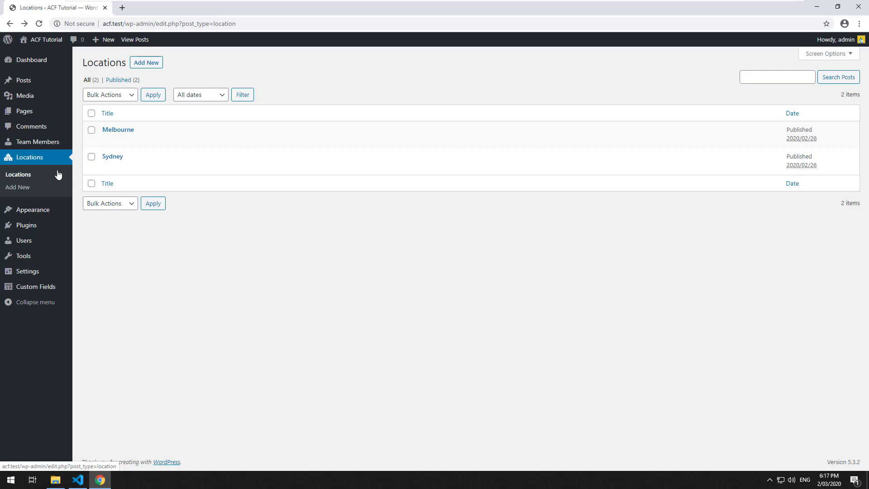
left_click(37, 142)
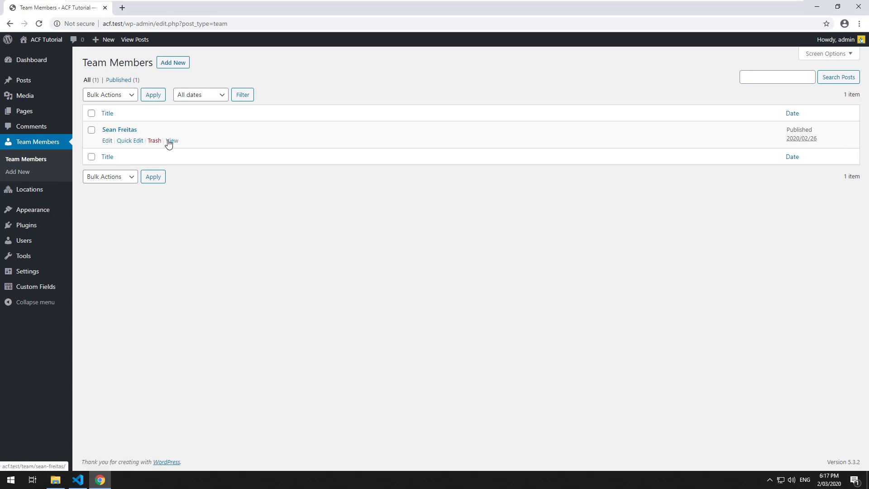
left_click(172, 140)
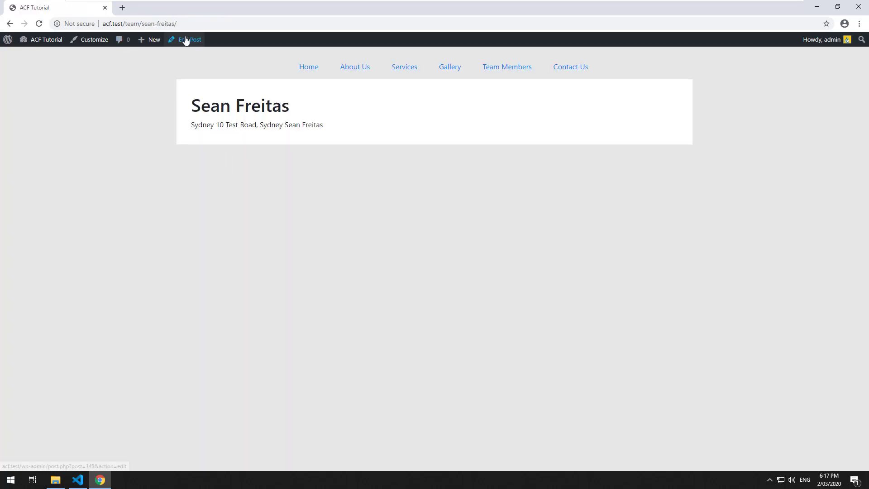
left_click(189, 39)
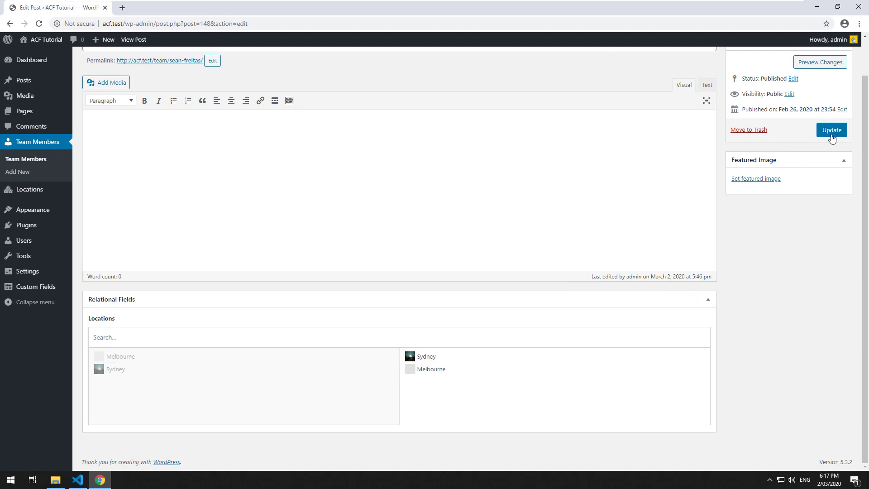
left_click(831, 130)
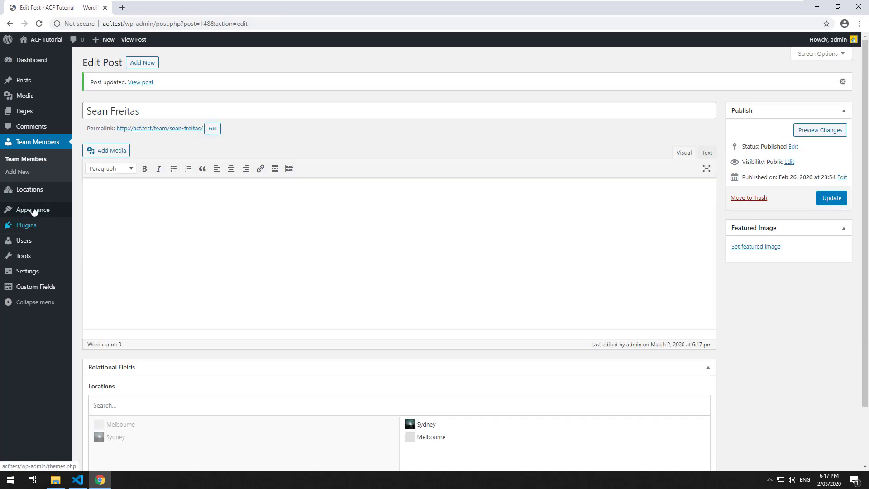
left_click(29, 190)
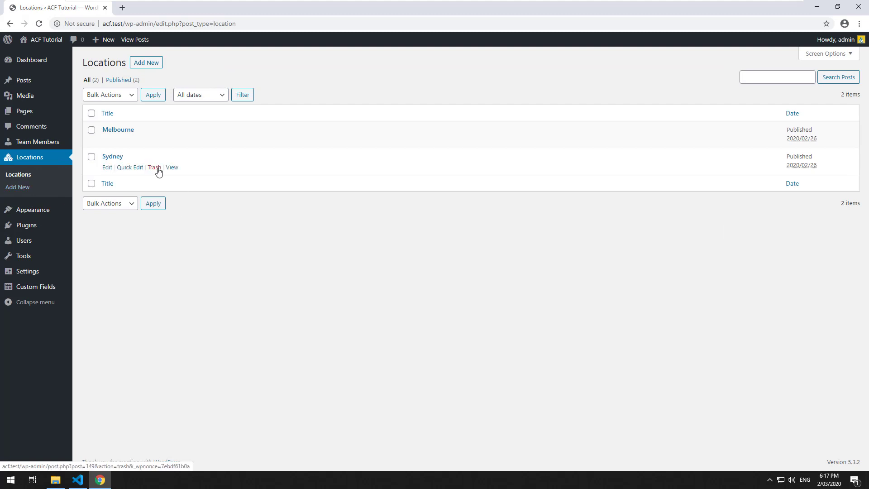
left_click(172, 167)
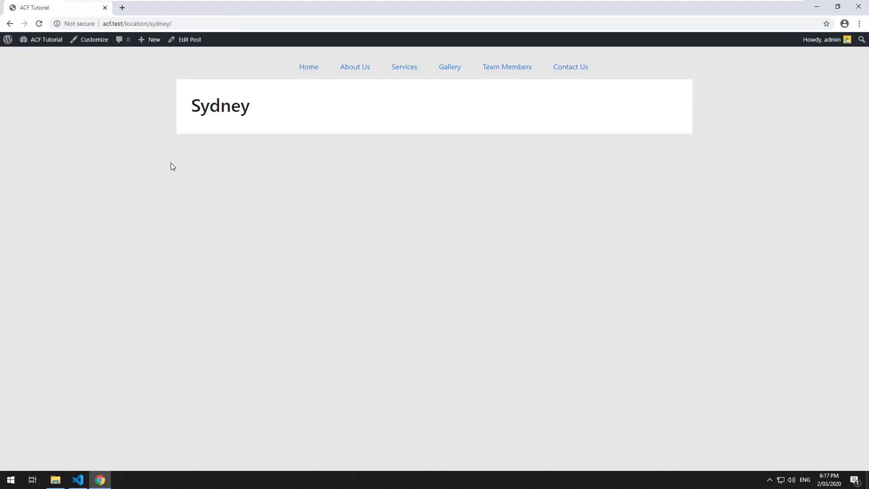
mouse_move(208, 228)
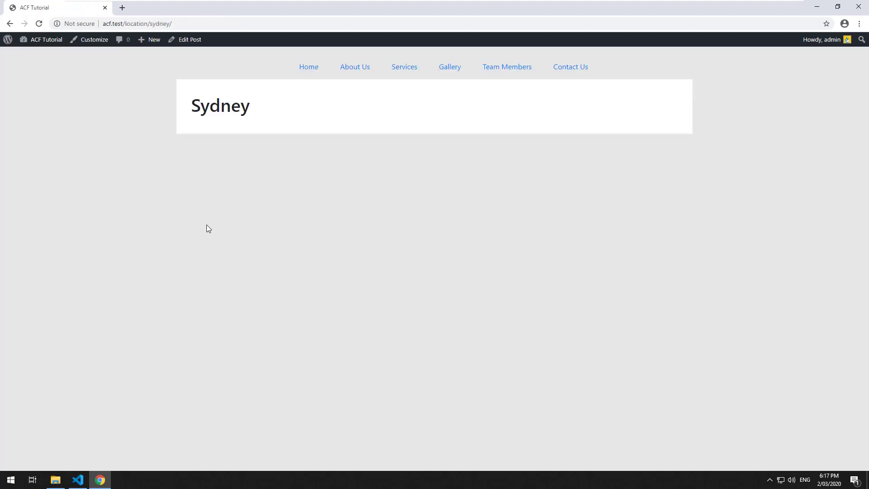
mouse_move(77, 479)
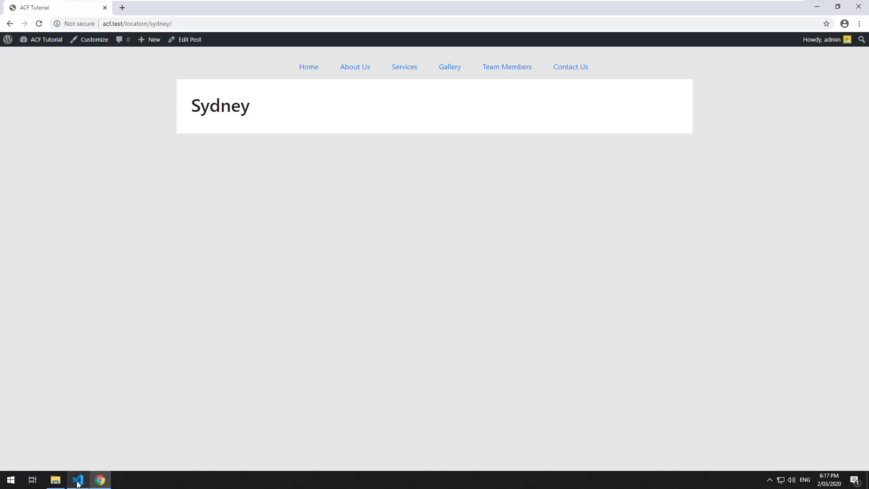
- Switch to VS Code and open the theme's single-location.php template
left_click(77, 480)
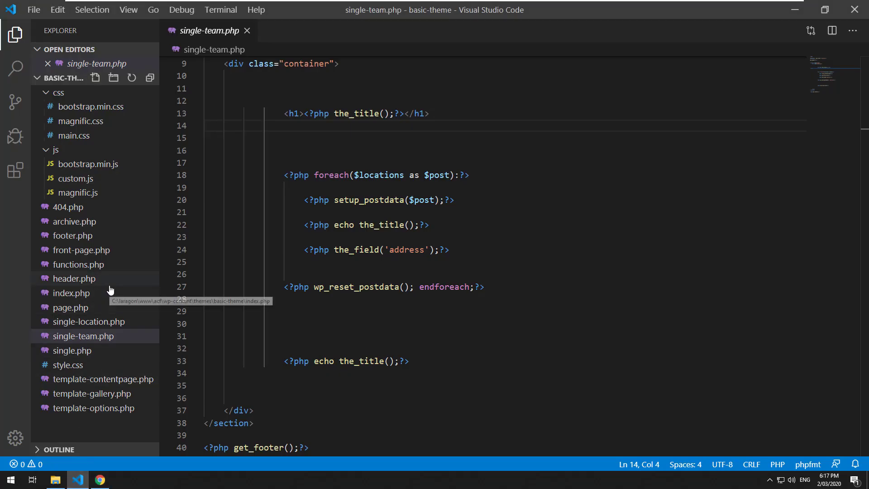
left_click(87, 321)
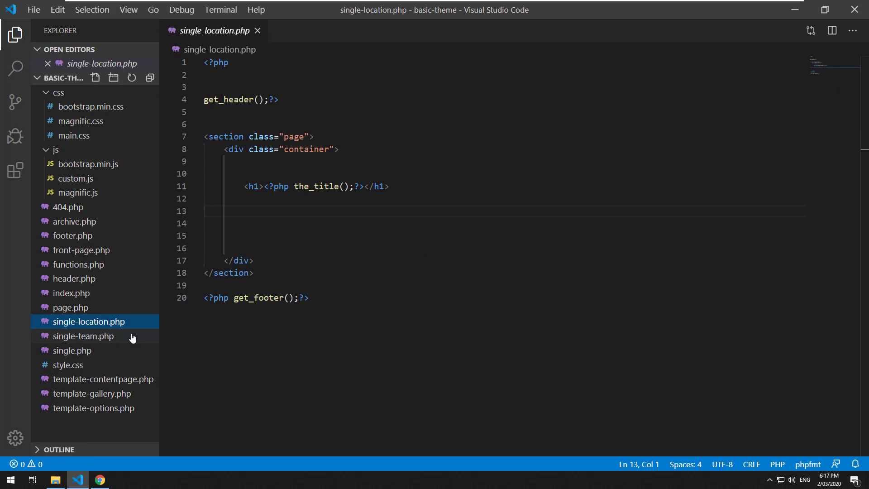
mouse_move(138, 355)
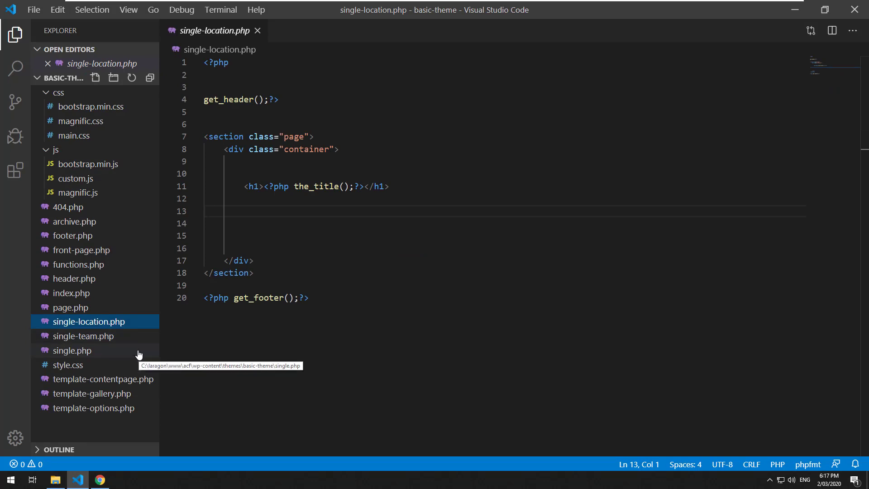
mouse_move(258, 221)
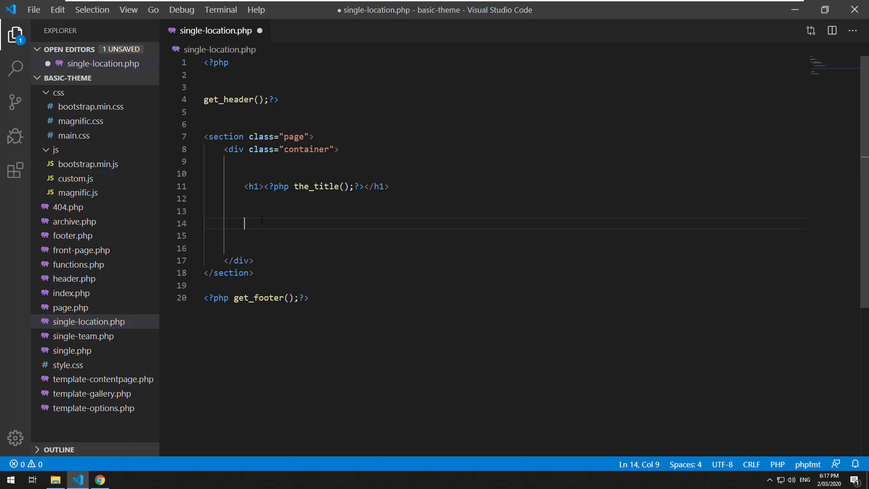
- Start a PHP block assigning $team_members = get_posts($args) with an $args variable
type("<?php")
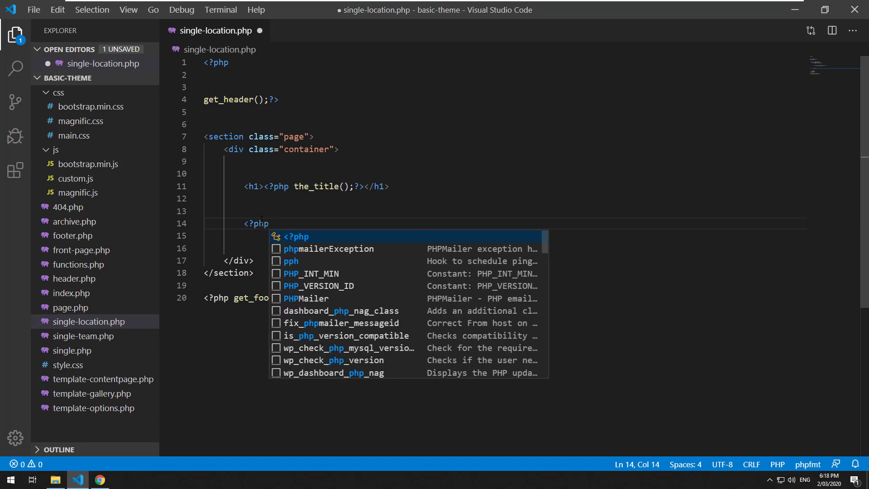
type("$team_members =")
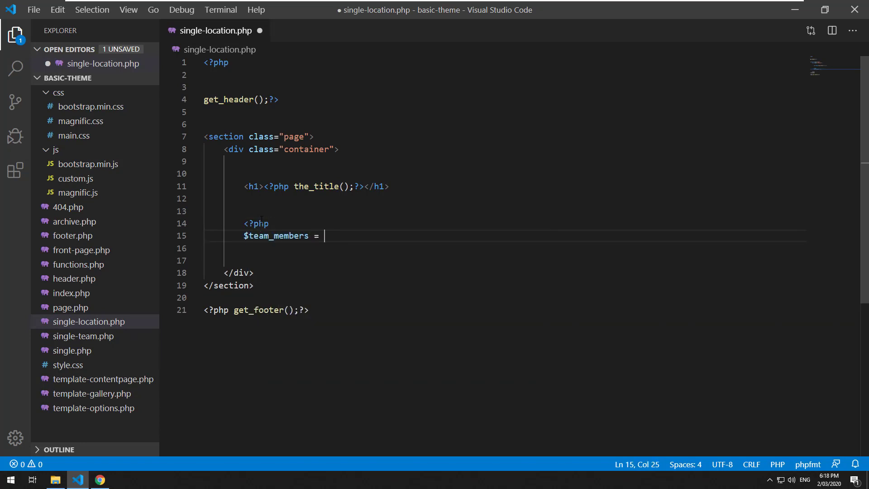
type("get_posts")
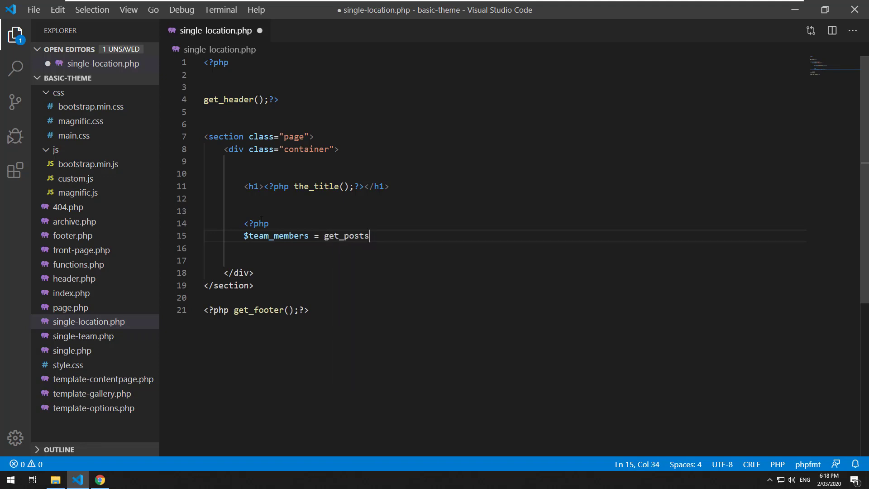
type("();")
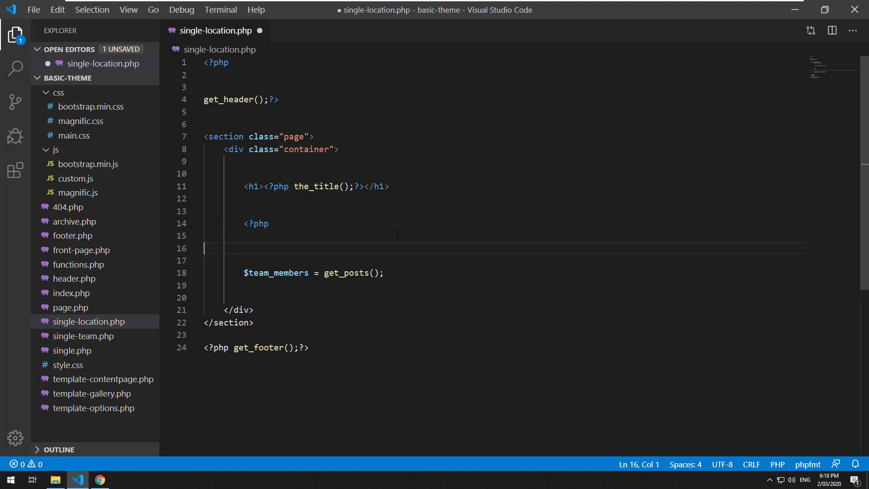
type("$")
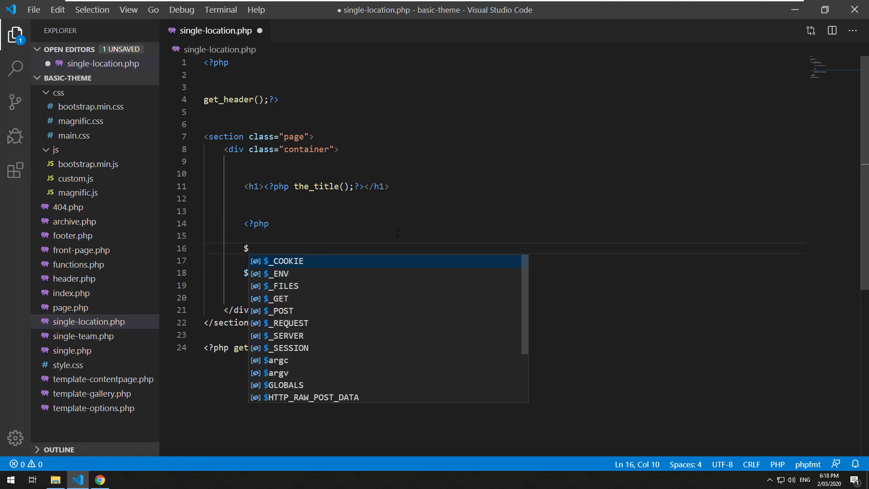
type("arg")
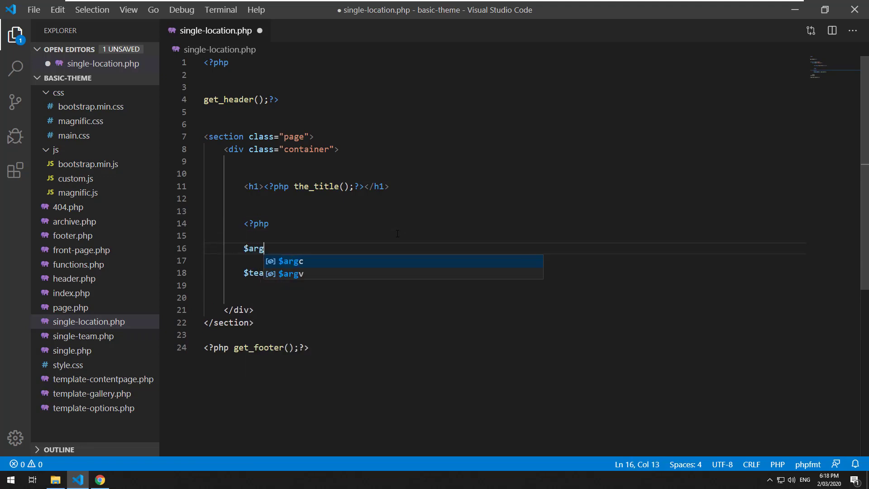
type("s =")
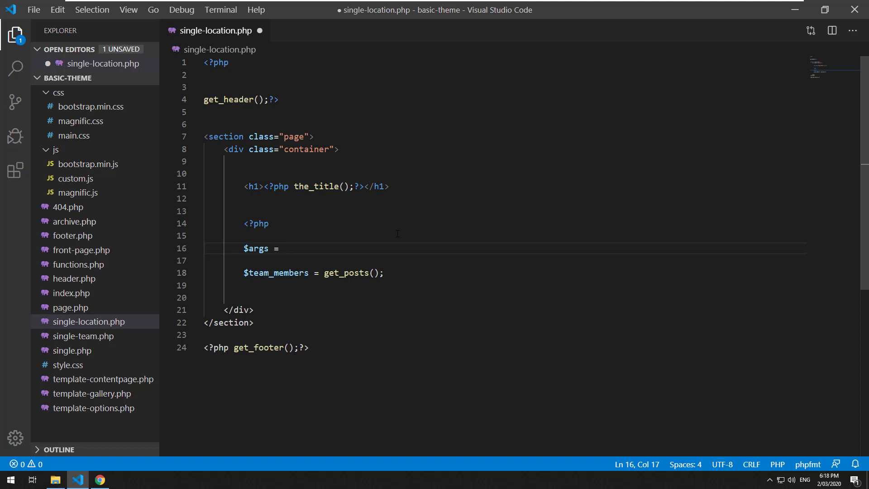
type("$args")
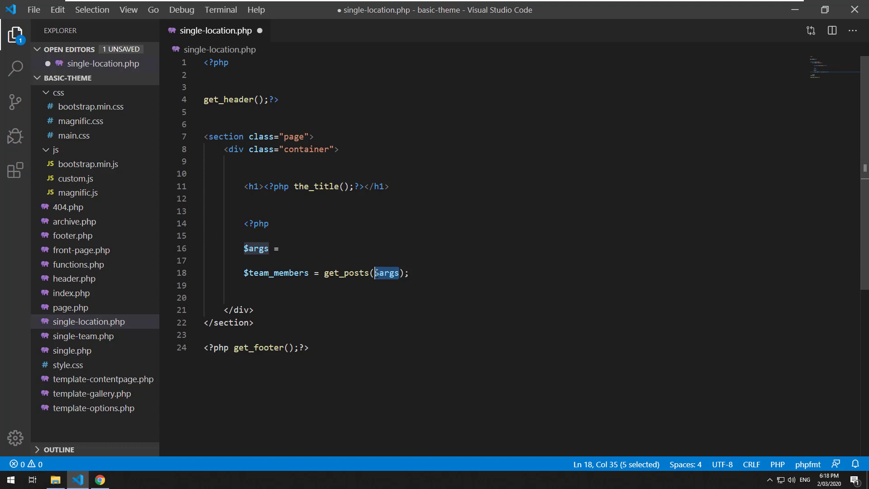
- Define $args as an array with 'post_type' => 'team'
left_click(284, 248)
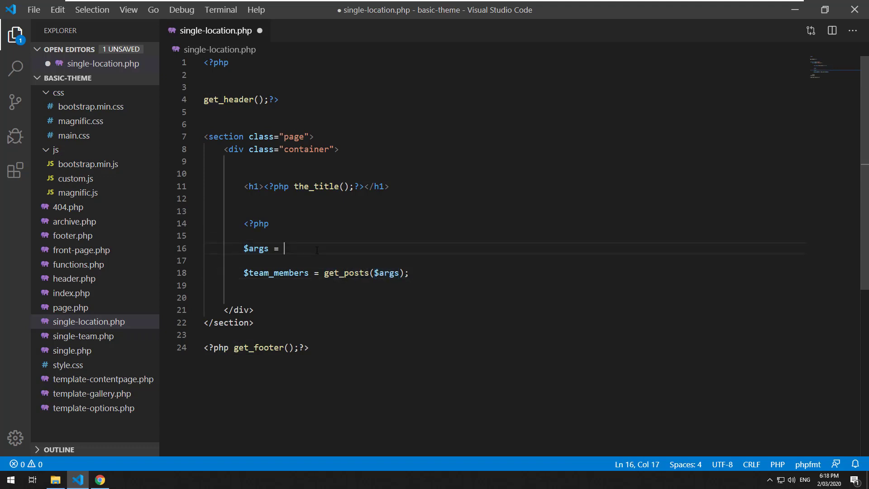
type("[")
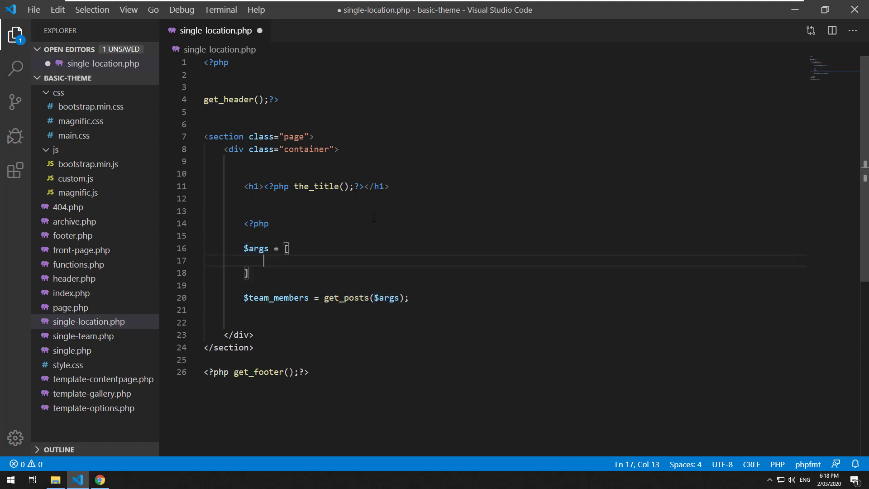
type("'")
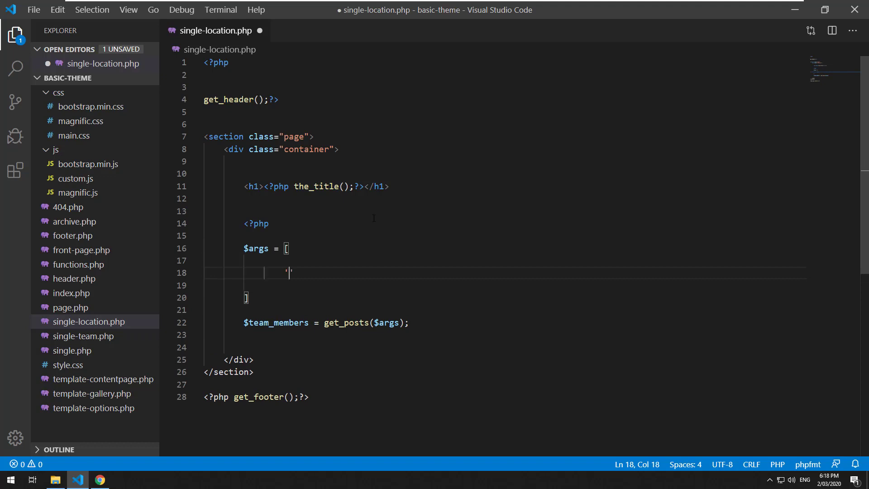
type("post_type' =>")
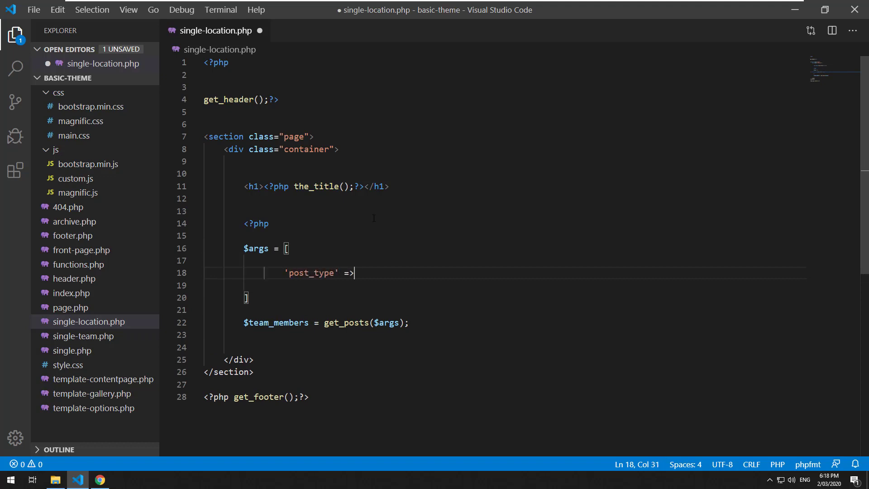
type("'team',")
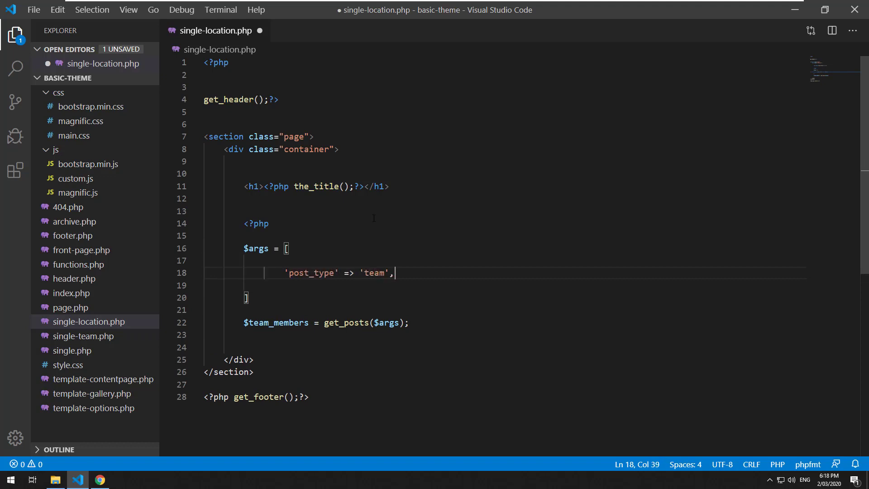
key("Return")
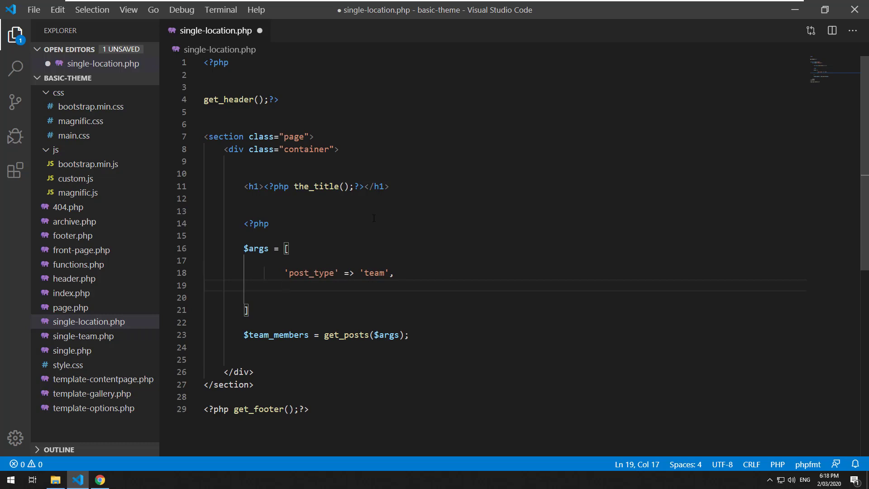
left_click(99, 480)
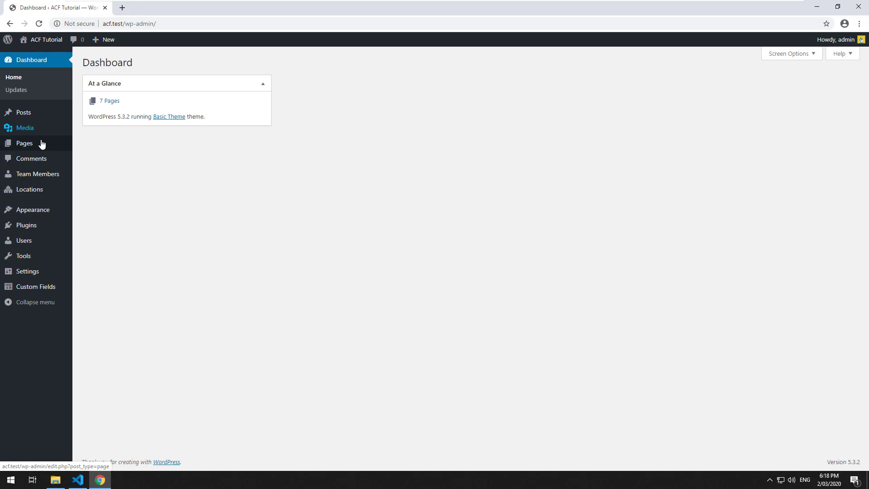
left_click(39, 174)
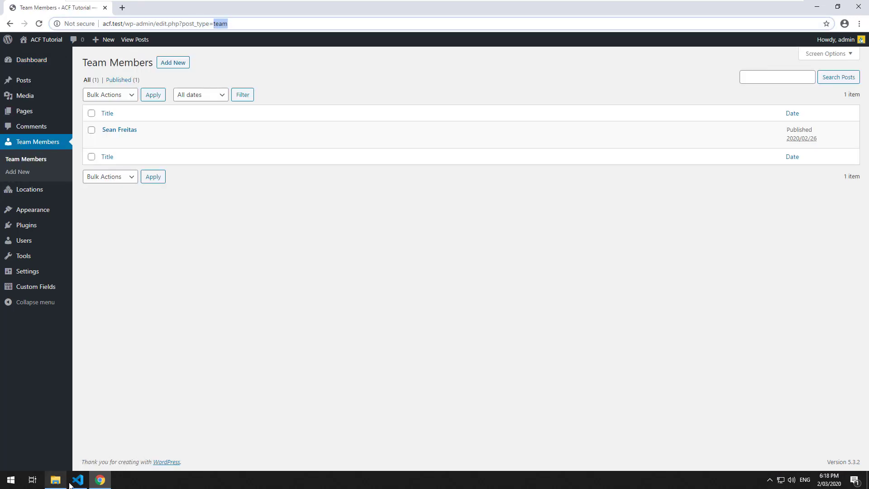
left_click(78, 480)
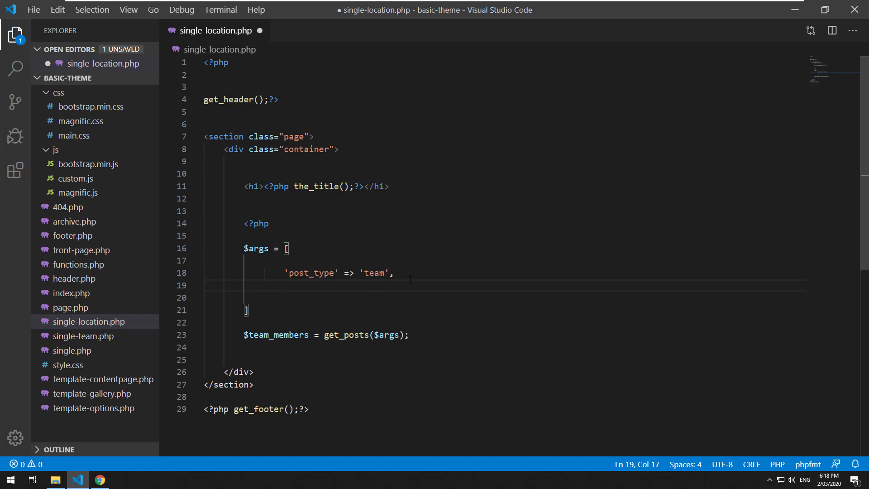
- Add a 'meta_query' entry to $args with 'key' => 'locations'
type("''")
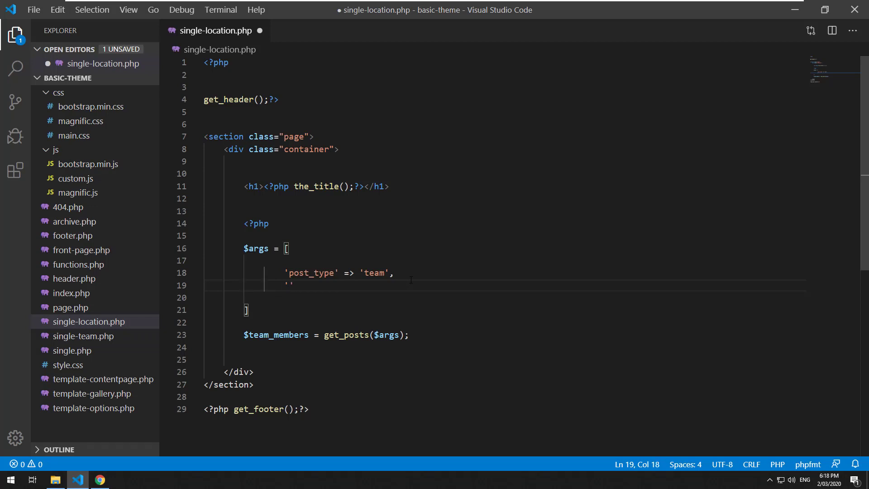
type("meta_")
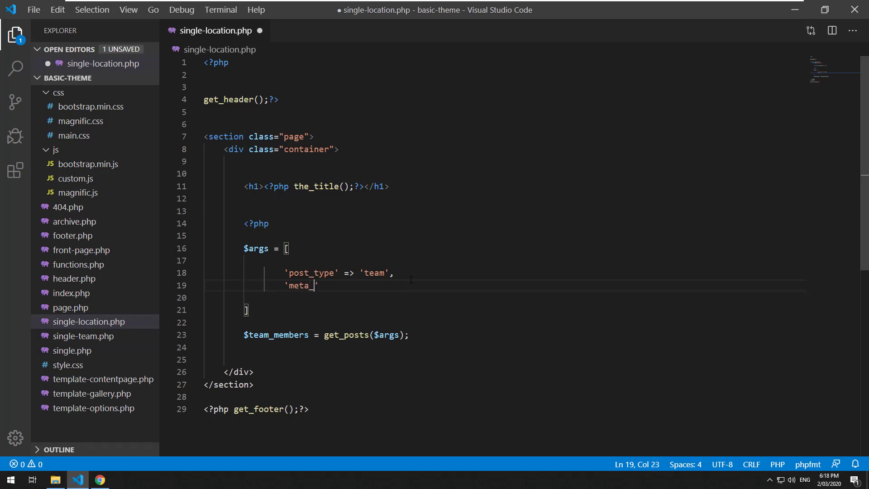
type("query' => [")
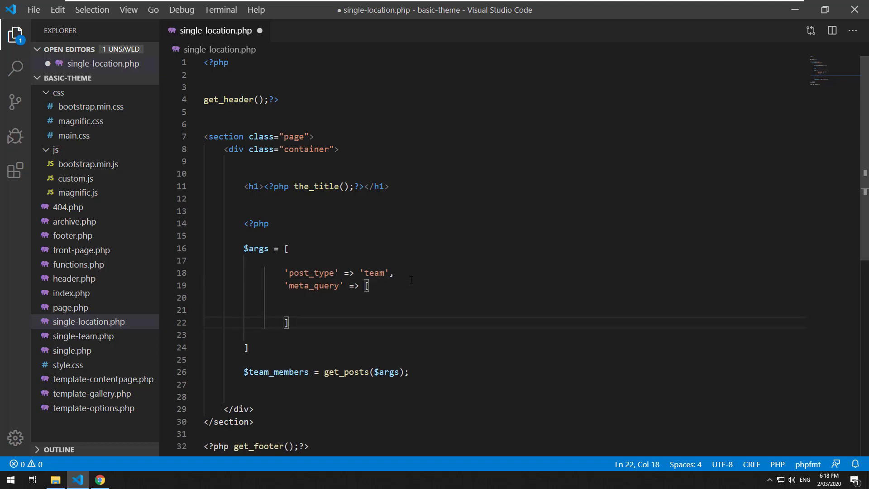
type("k")
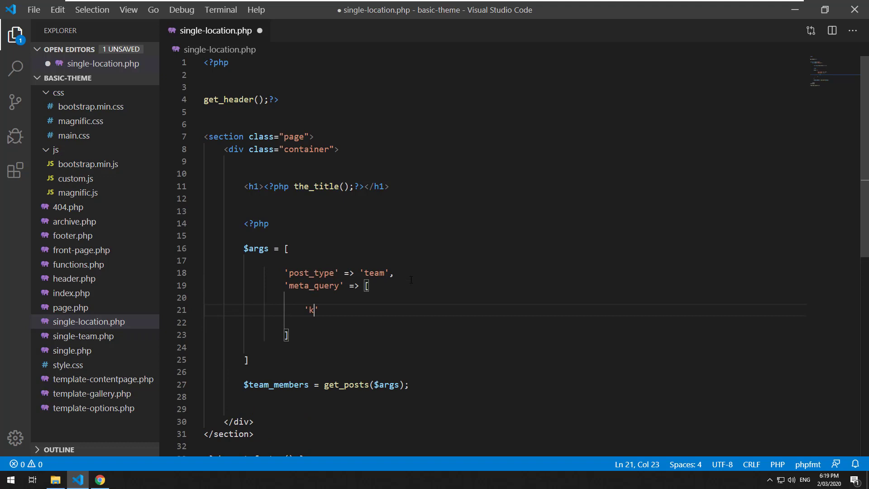
type("ey' =>")
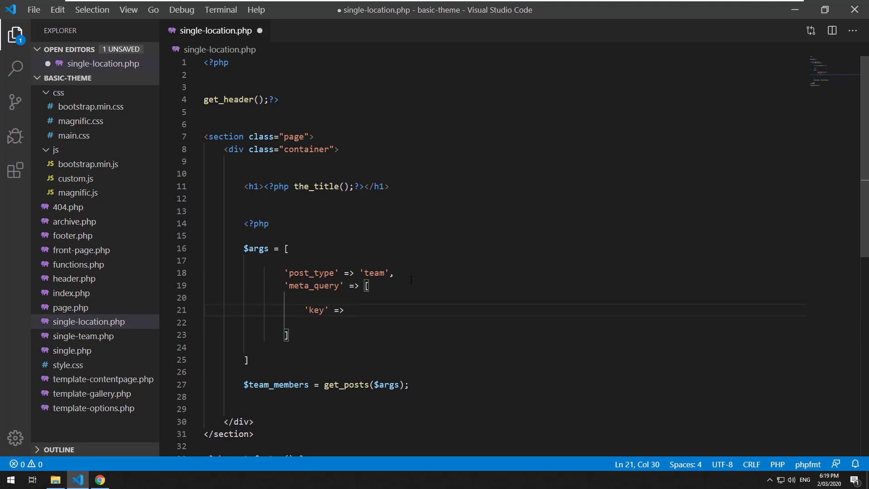
type("'locations")
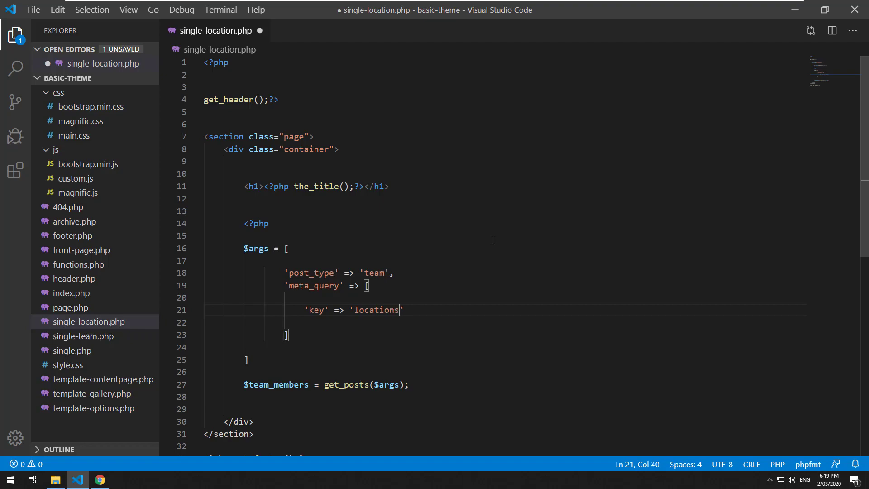
left_click(99, 480)
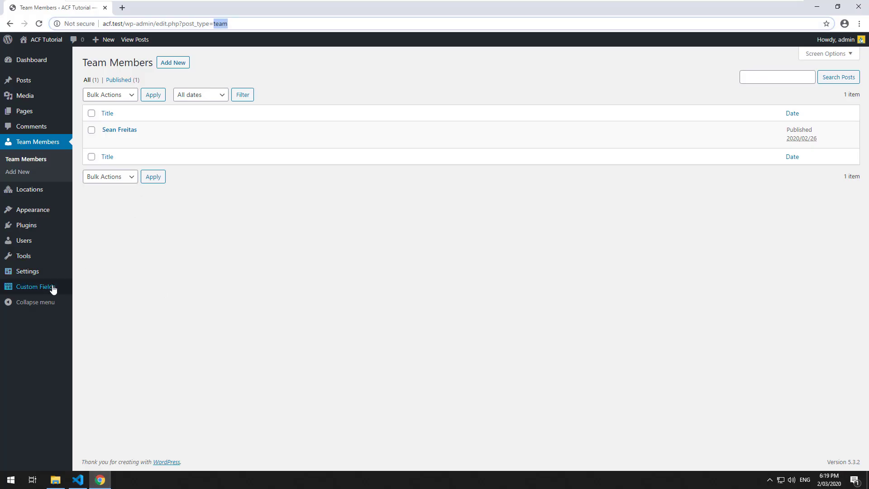
left_click(35, 287)
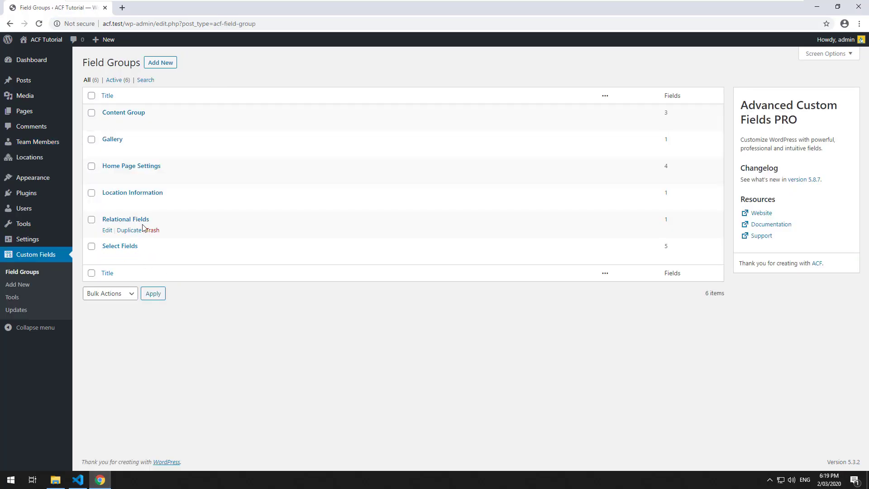
left_click(125, 219)
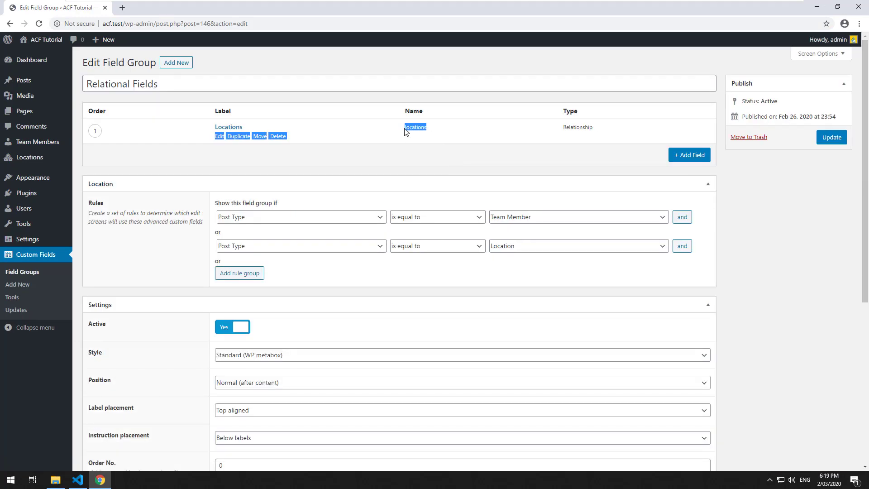
left_click(77, 480)
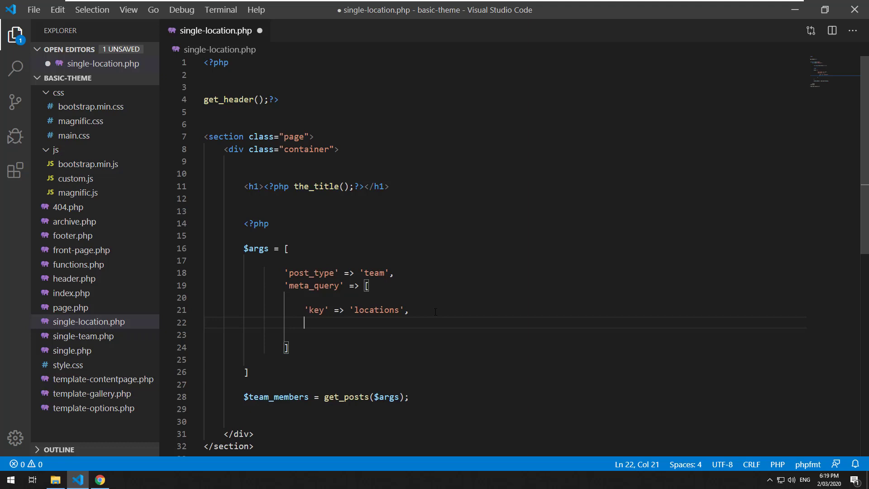
- Add 'value' => '"' . get_the_ID . '"' to the meta query, wrapping the ID in double quotes
type("'value' =>")
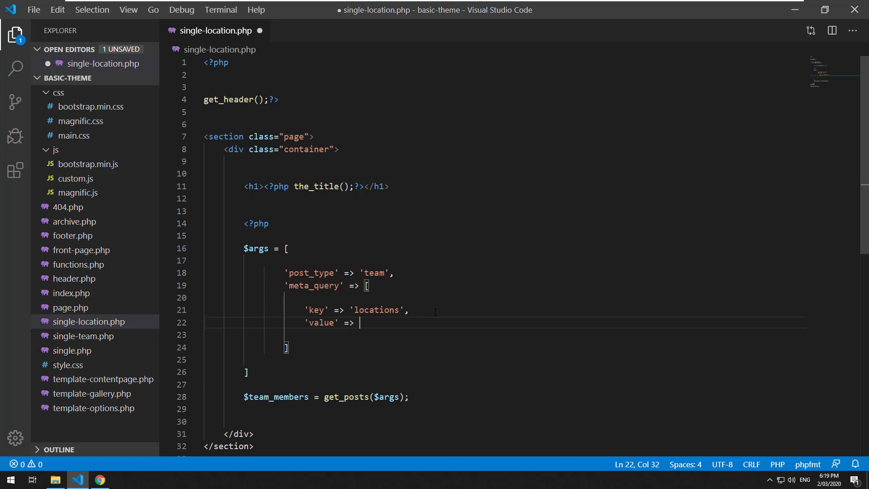
type("get_the_id(")
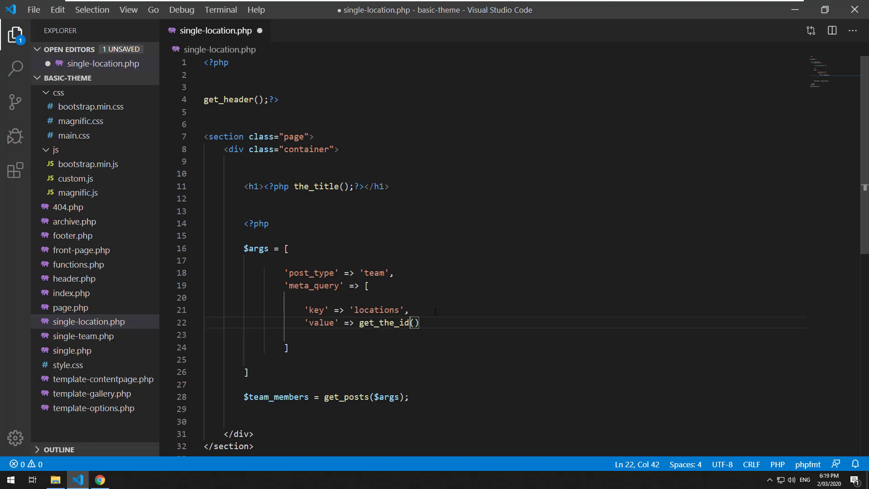
type("ID")
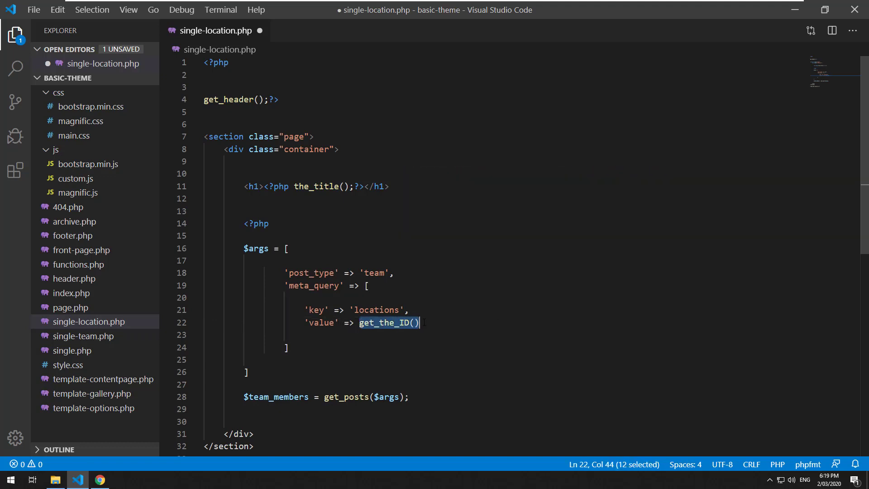
left_click(359, 322)
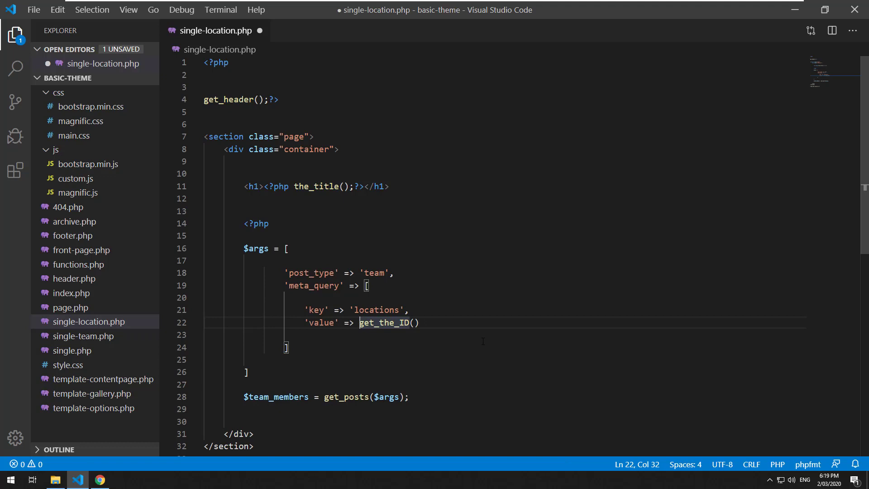
key("Backspace")
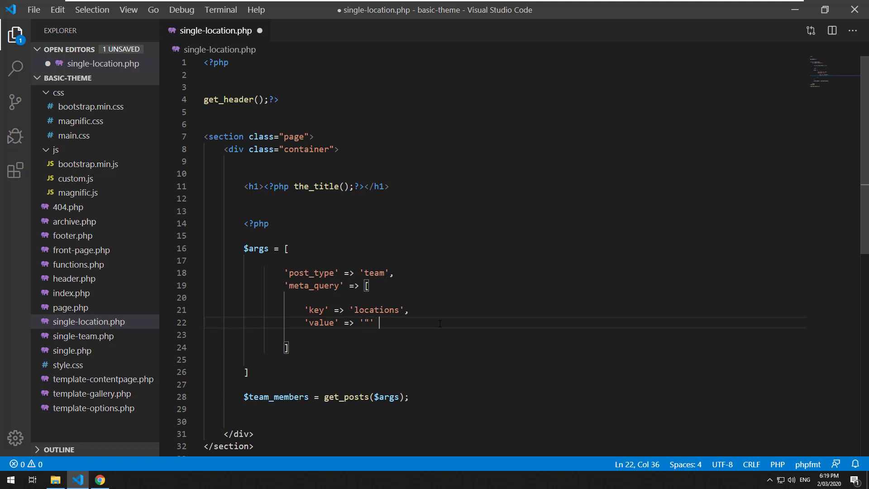
type(". get_the_ID . '")
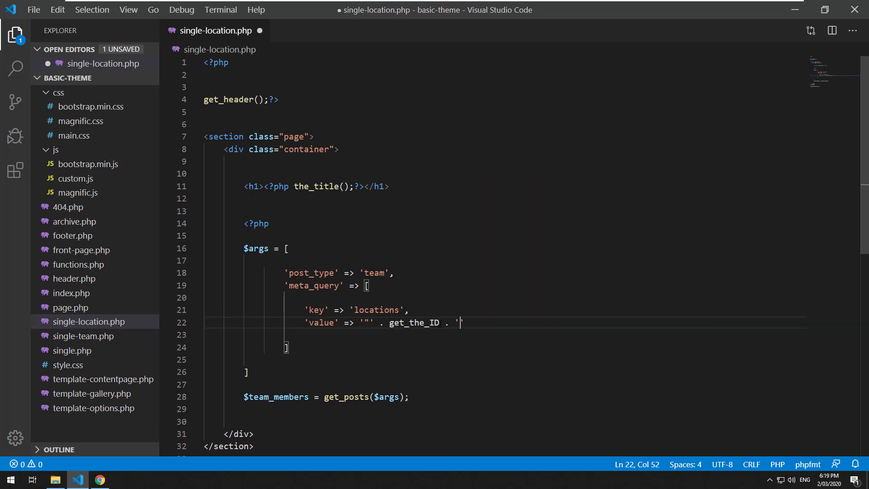
type("\"'")
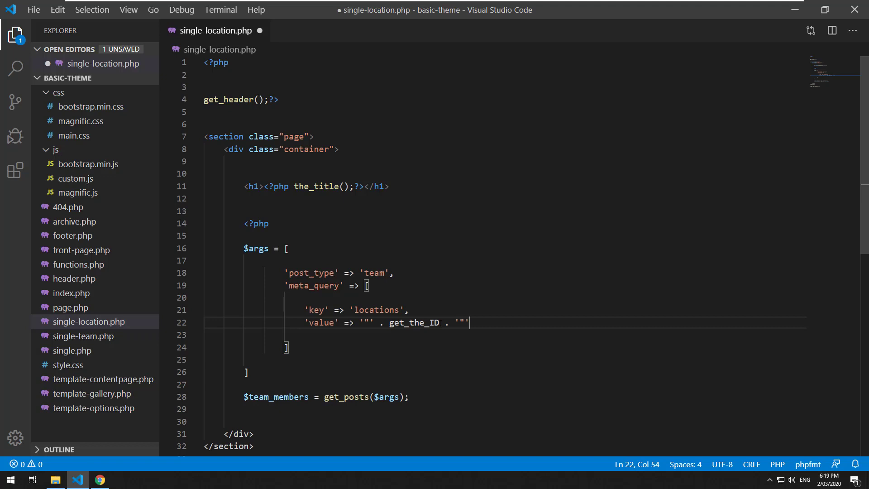
key("Enter")
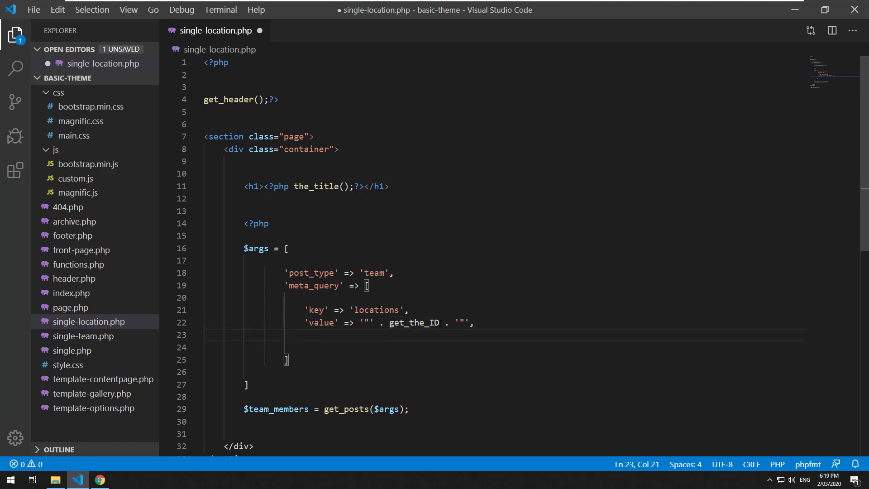
- Add 'compare' => 'LIKE' to complete the meta query
type("'compare'")
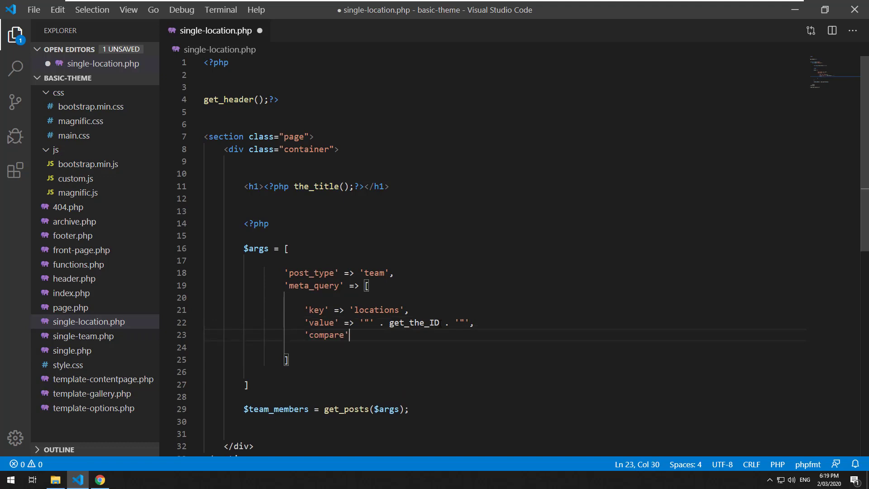
type("=> e")
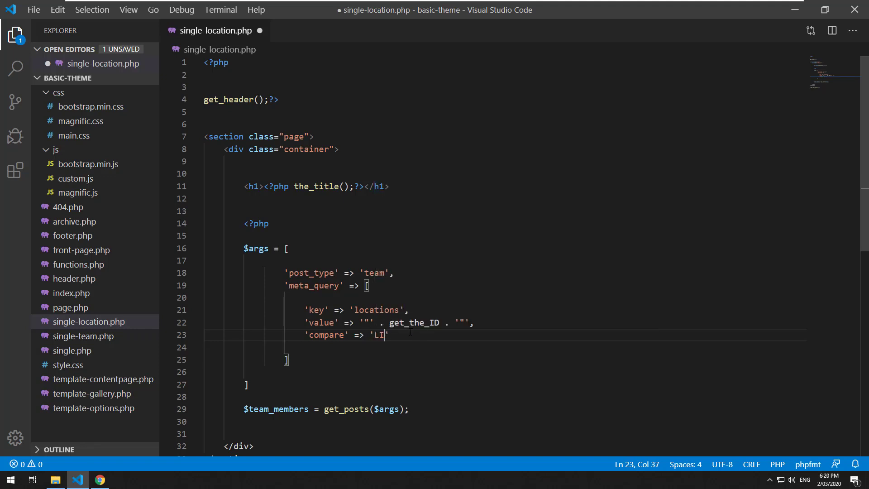
type("KE',")
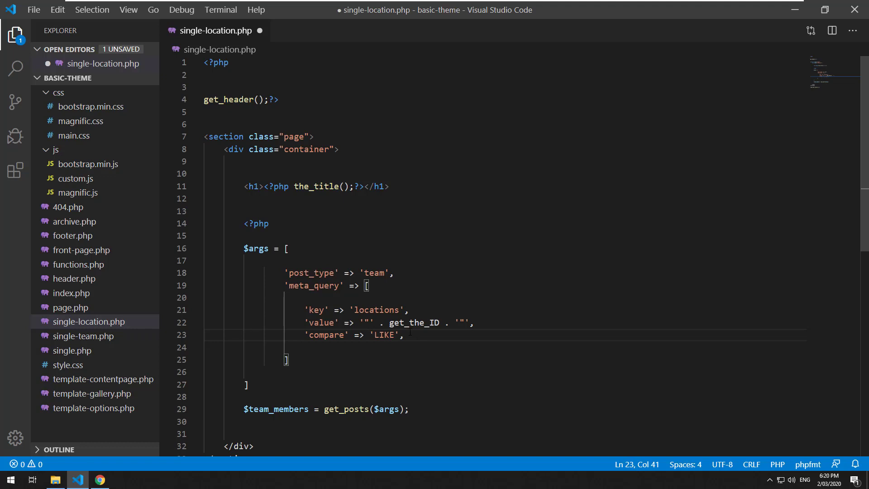
- Review the $args entries and close the meta_query and $args arrays, ending with '];'
left_click(285, 359)
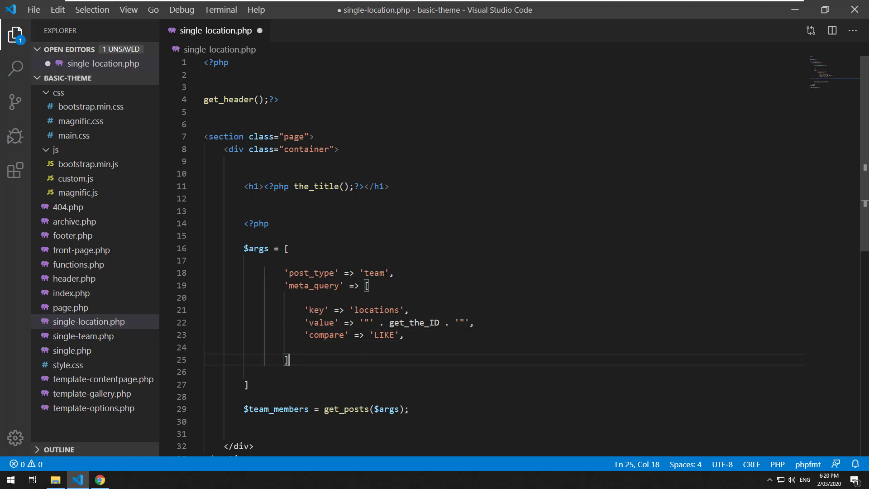
double_click(374, 272)
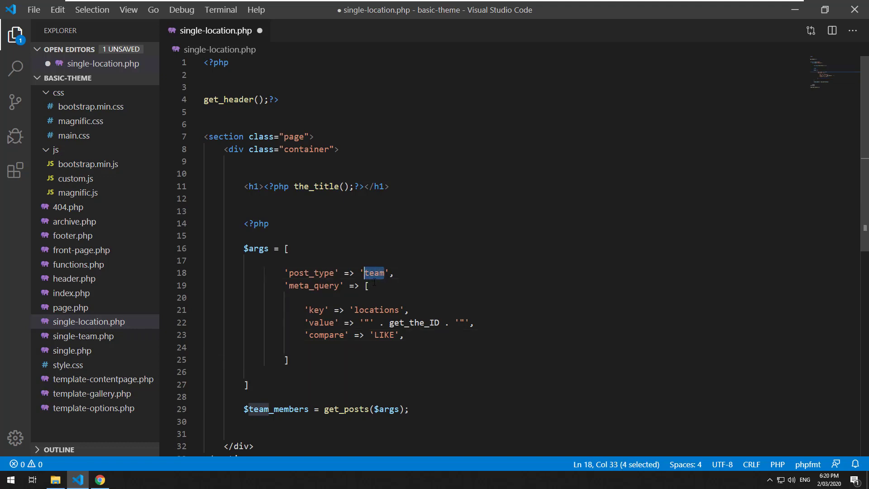
left_click(366, 285)
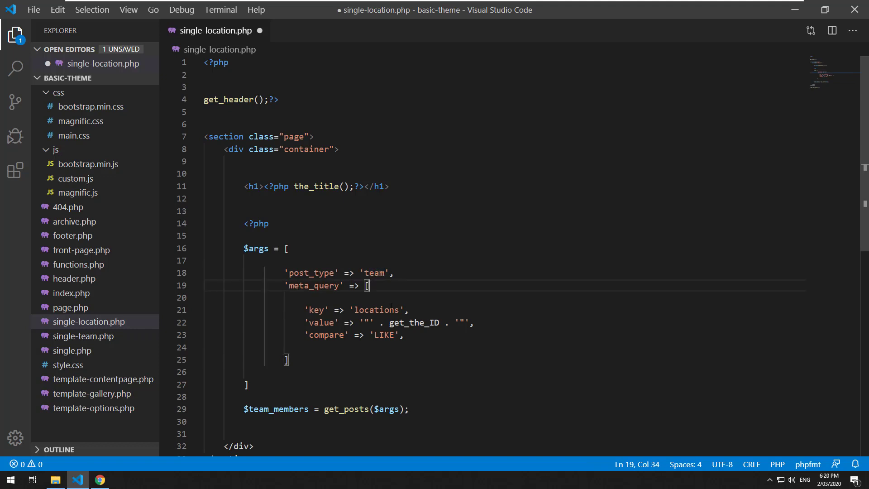
double_click(375, 310)
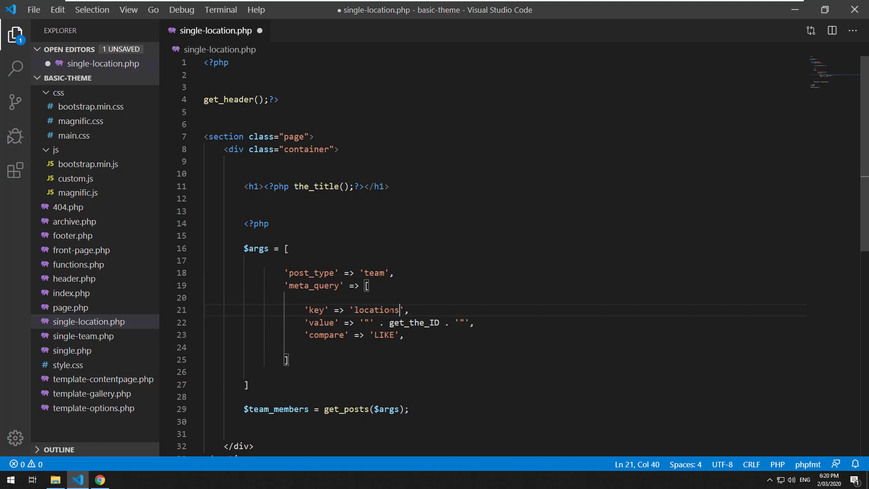
left_click(439, 323)
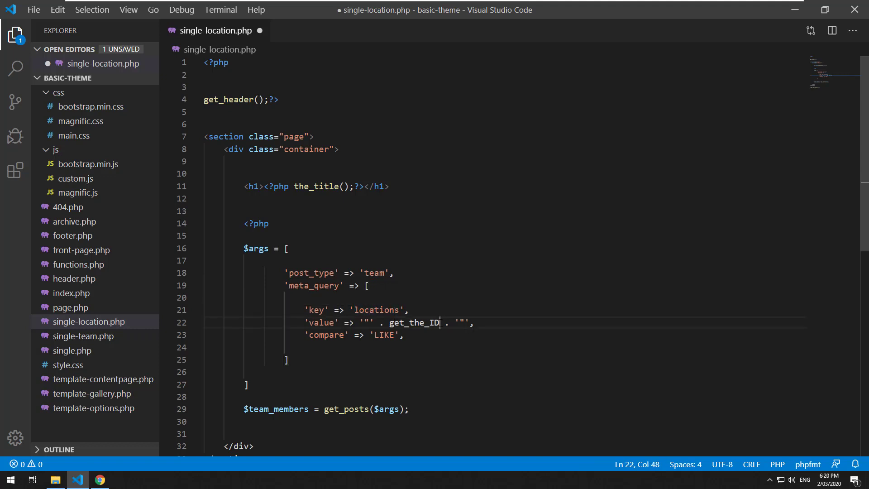
double_click(414, 322)
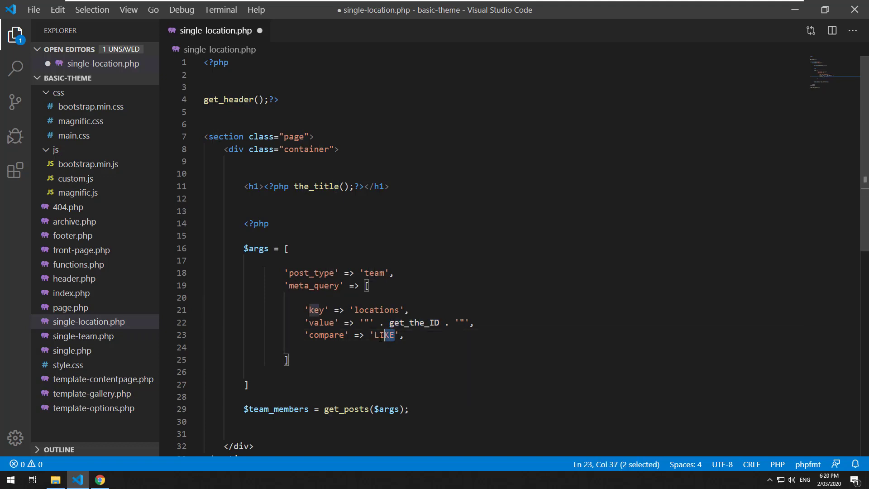
left_click(373, 347)
type(";")
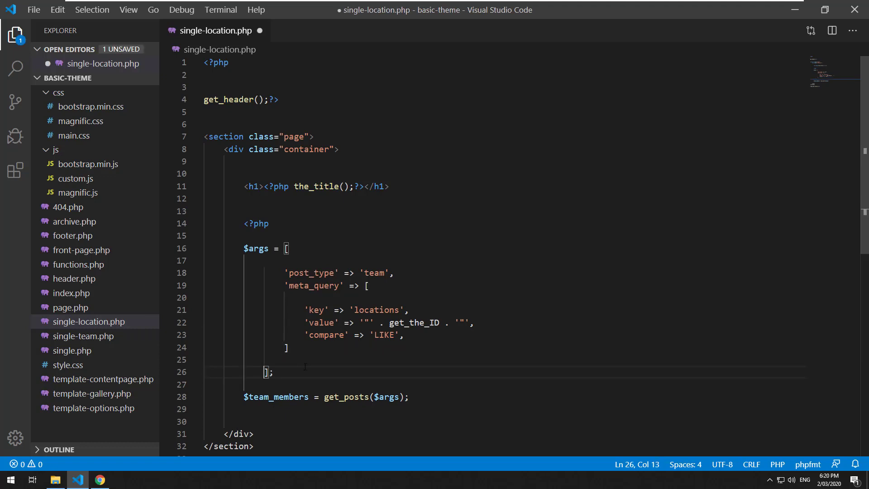
- Save, then echo print_r($team_members) inside pre tags below the query for debugging
key("ctrl+s")
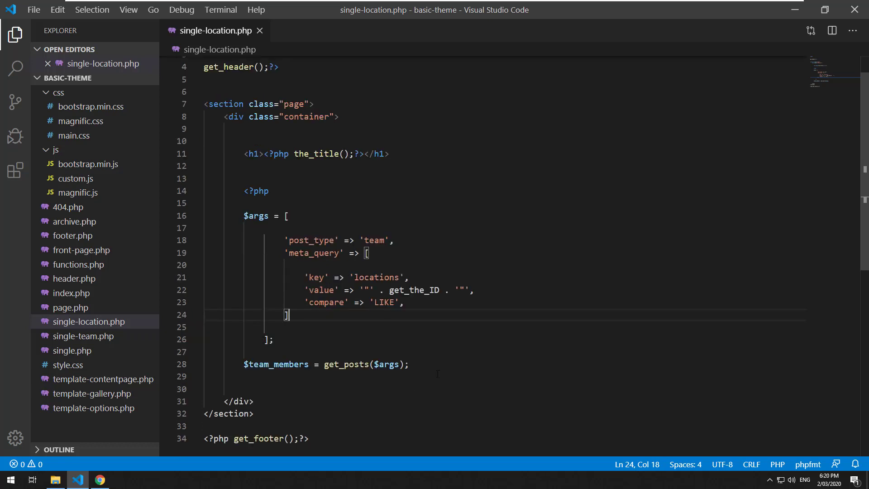
left_click(367, 364)
type("?>")
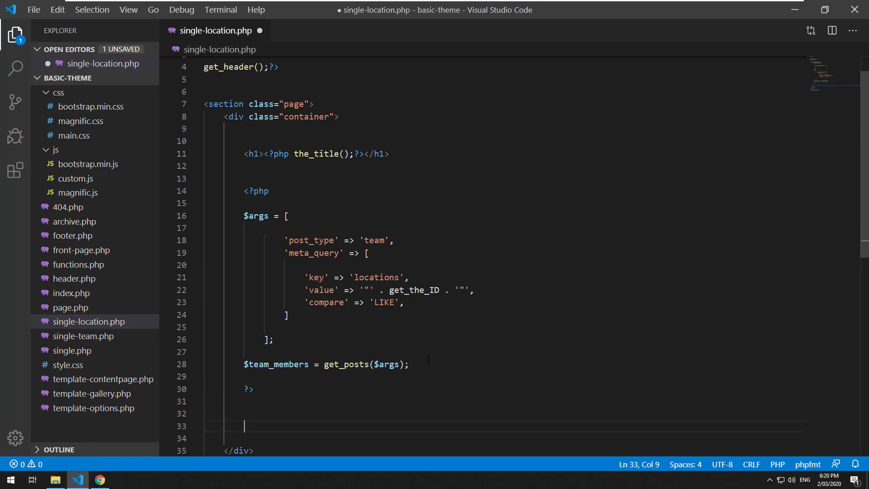
type("<?php print_r($")
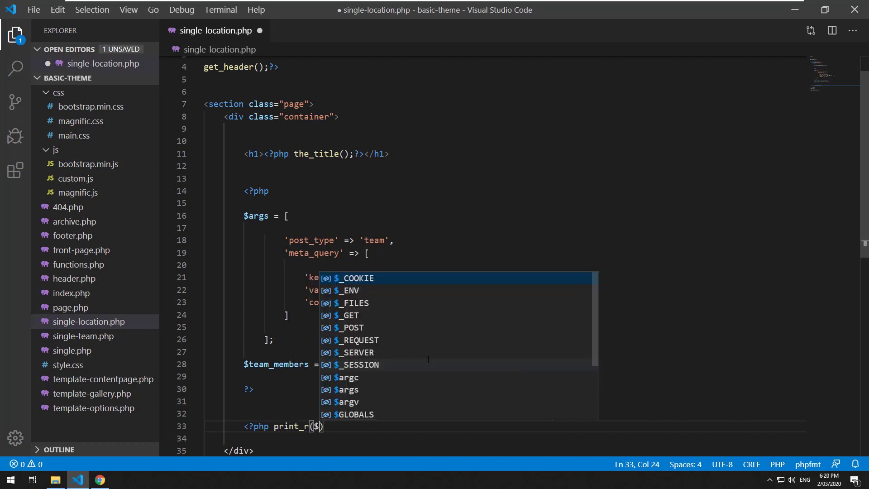
key("Escape")
type("team_members")
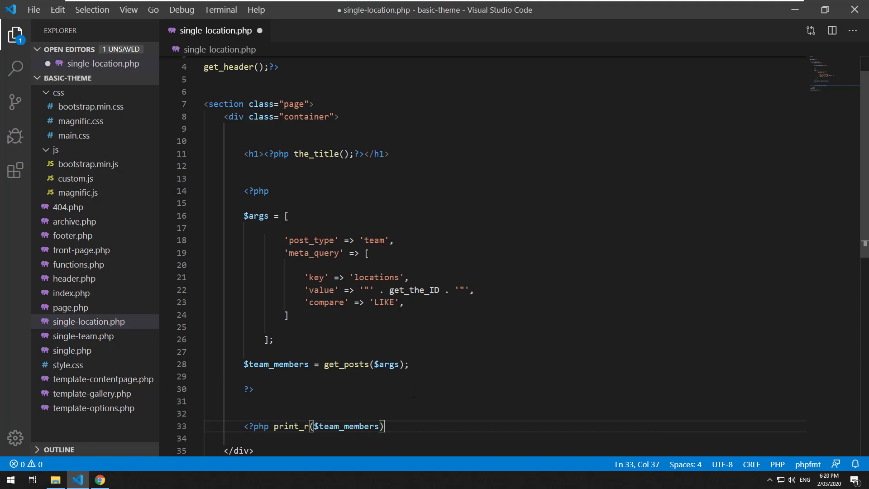
type(";?>")
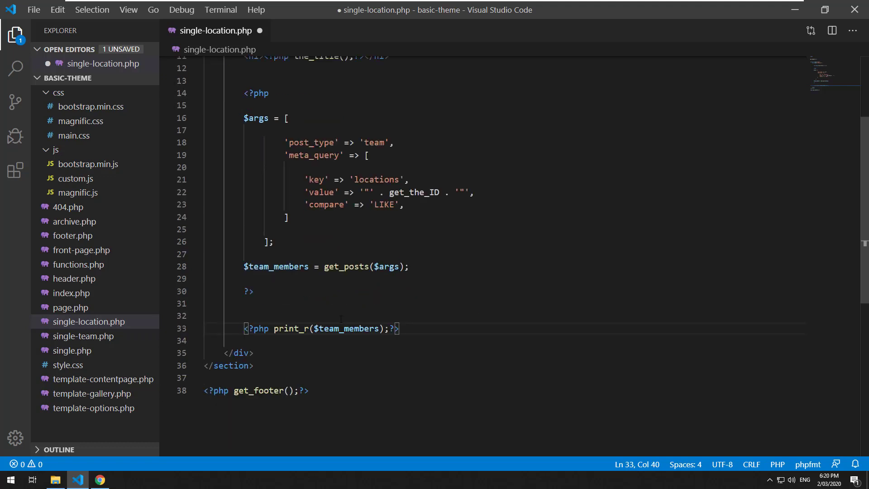
type("echo")
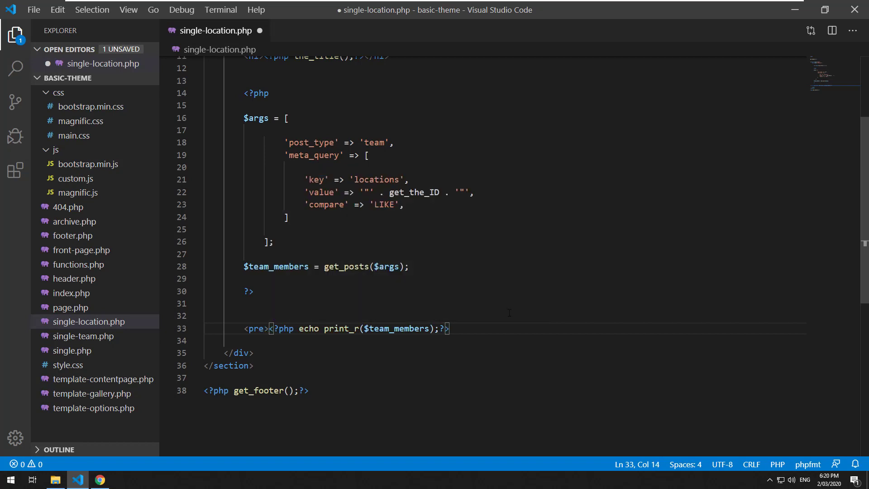
type("</pre")
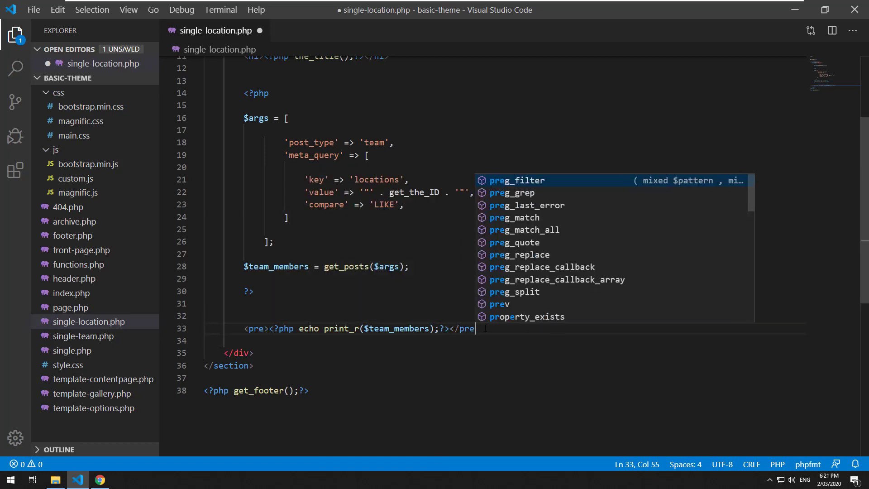
- Reload the Sydney location page in Chrome and highlight get_the_ID in the undefined-constant warning
left_click(98, 479)
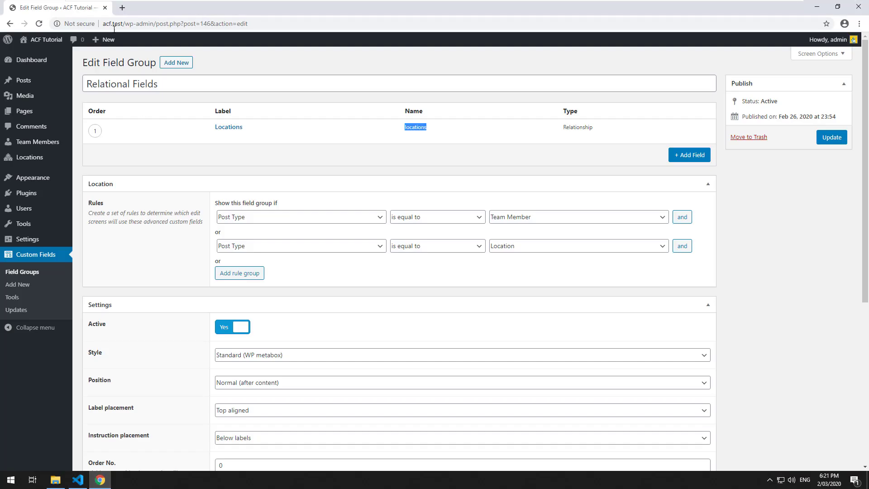
left_click(30, 157)
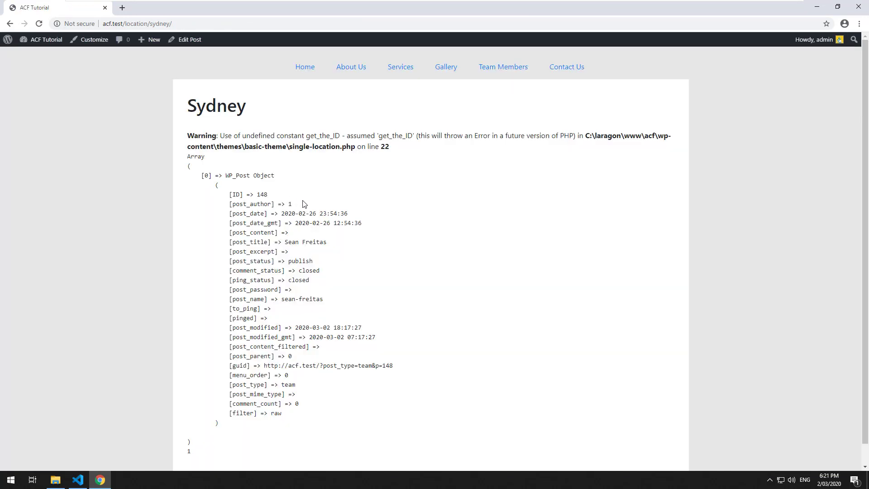
double_click(316, 135)
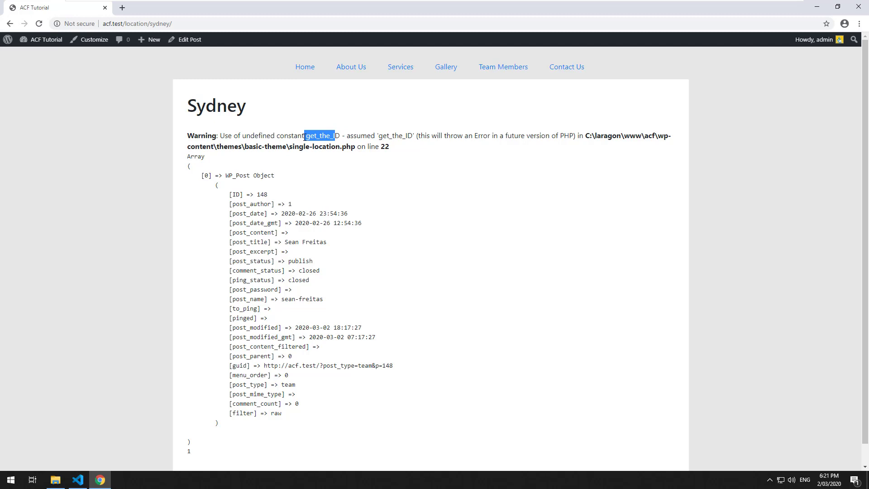
mouse_move(78, 479)
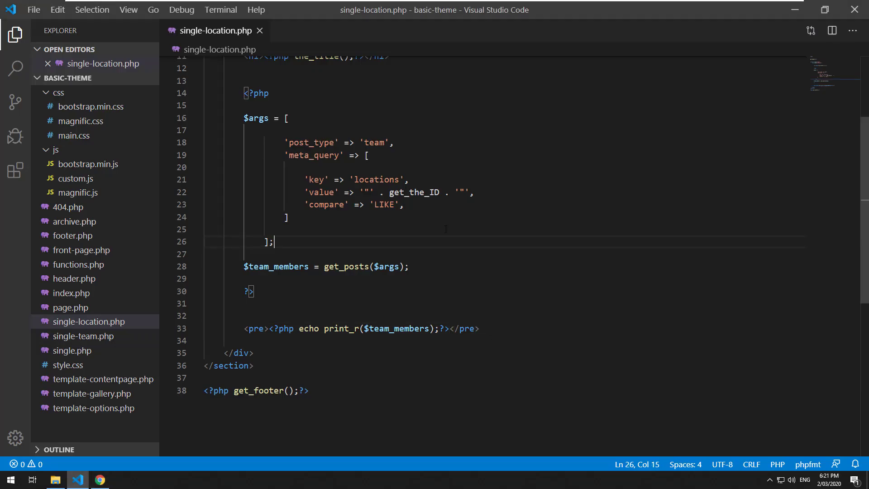
mouse_move(568, 222)
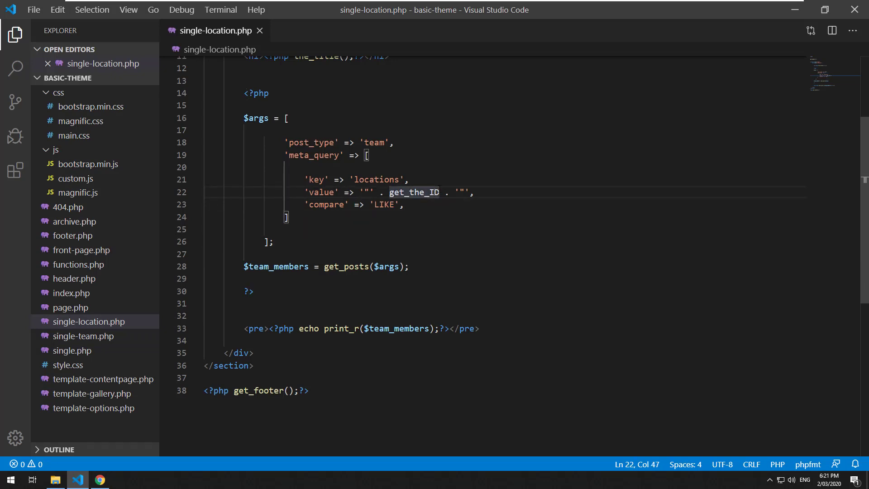
- Return to the editor to add parentheses after get_the_ID on line 22
left_click(101, 480)
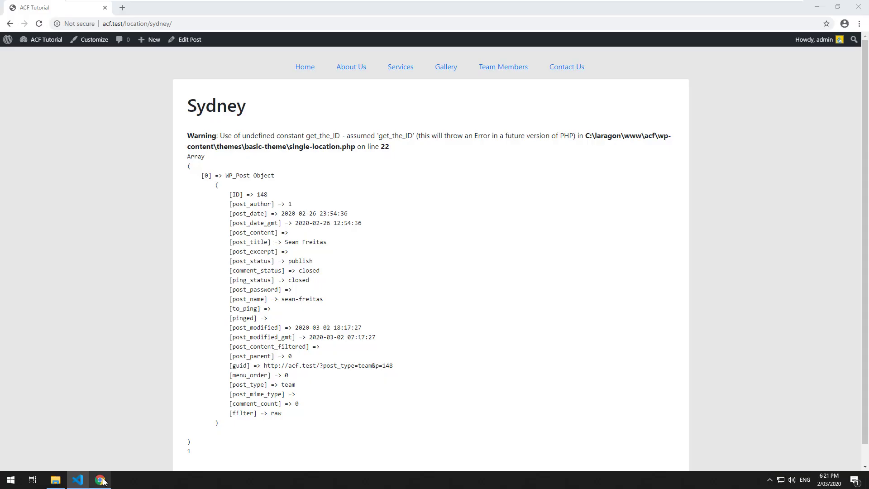
left_click(46, 39)
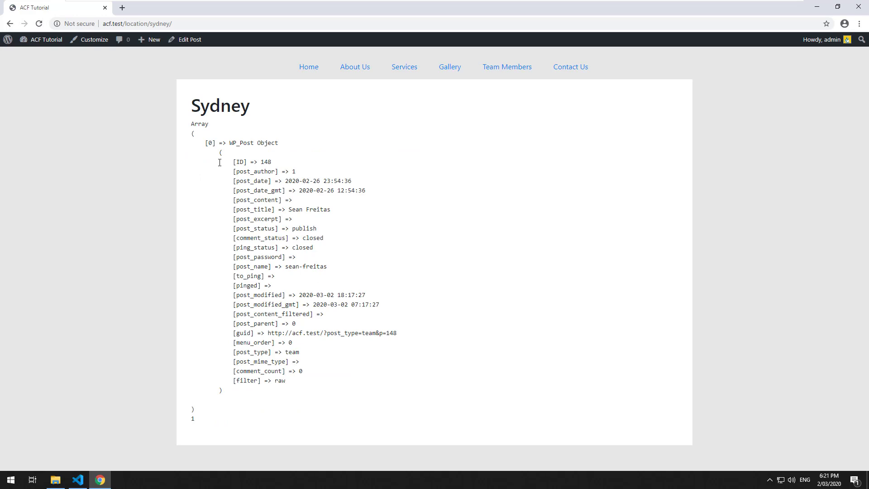
mouse_move(350, 275)
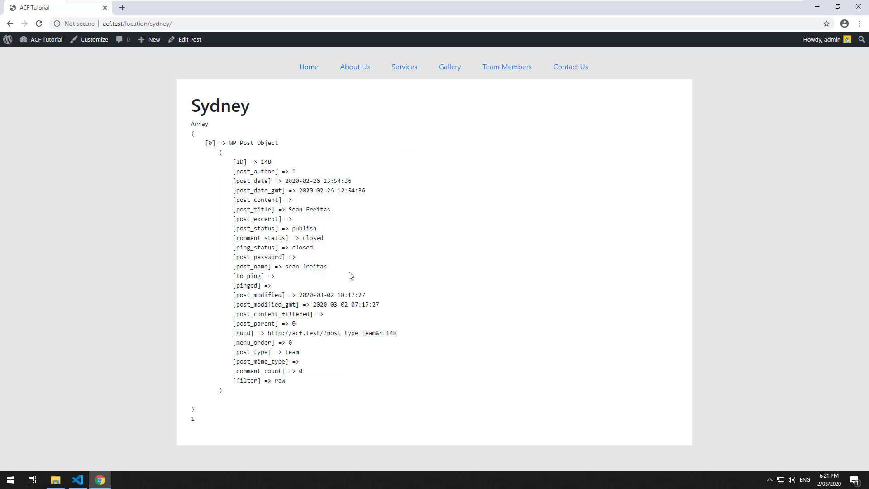
mouse_move(232, 160)
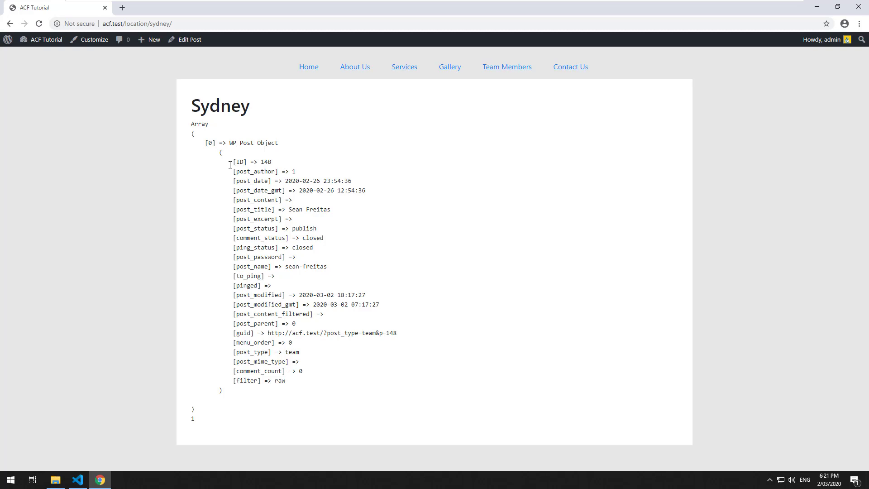
mouse_move(221, 151)
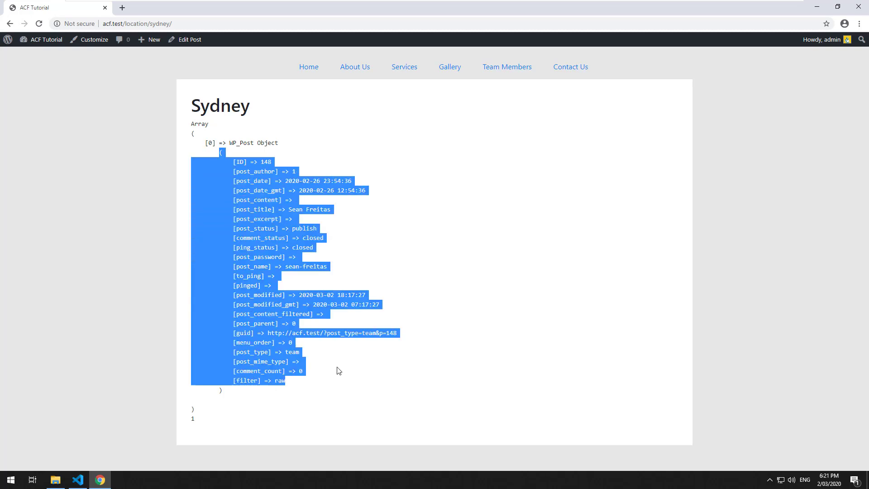
left_click(45, 39)
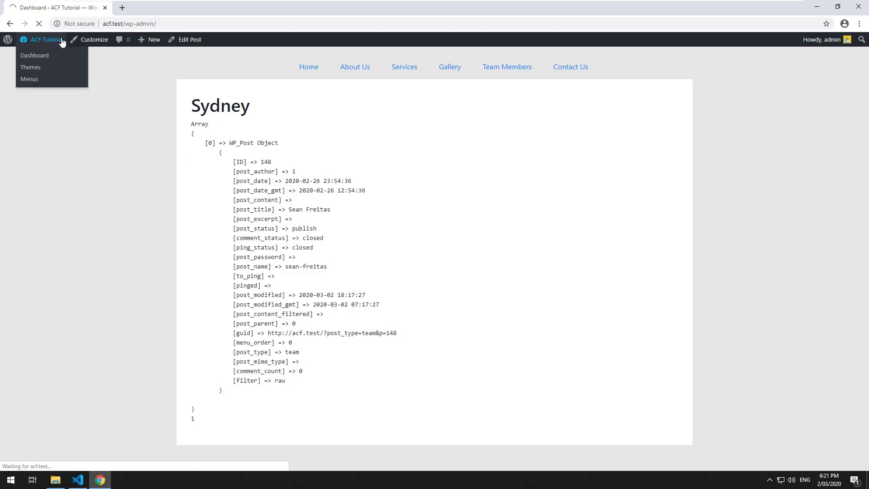
left_click(35, 56)
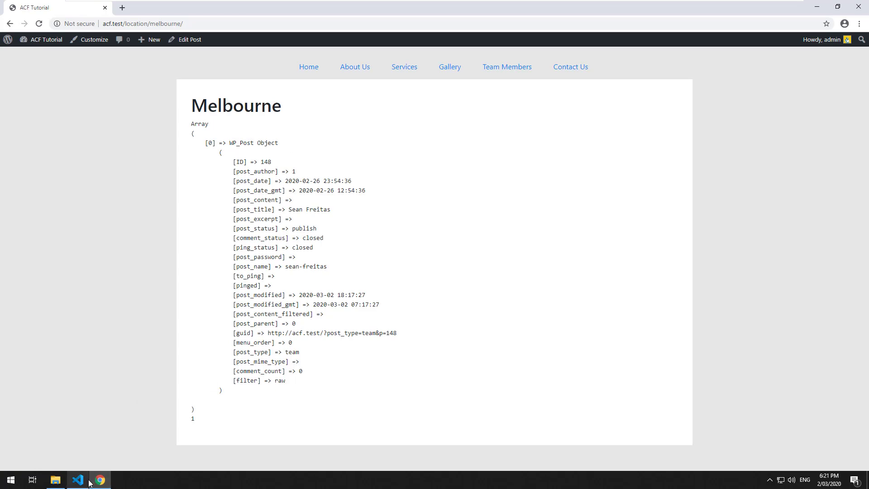
left_click(78, 479)
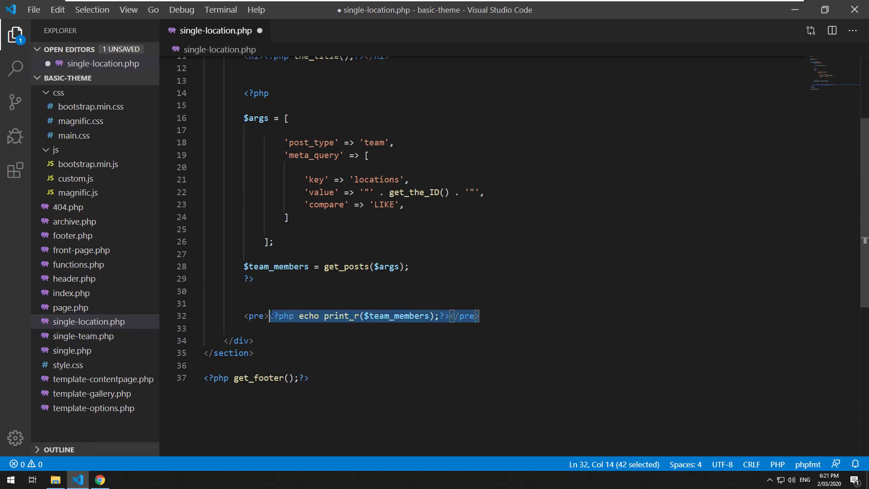
- Replace the print_r dump with a foreach($team_members as $member) / endforeach block
type("<?p")
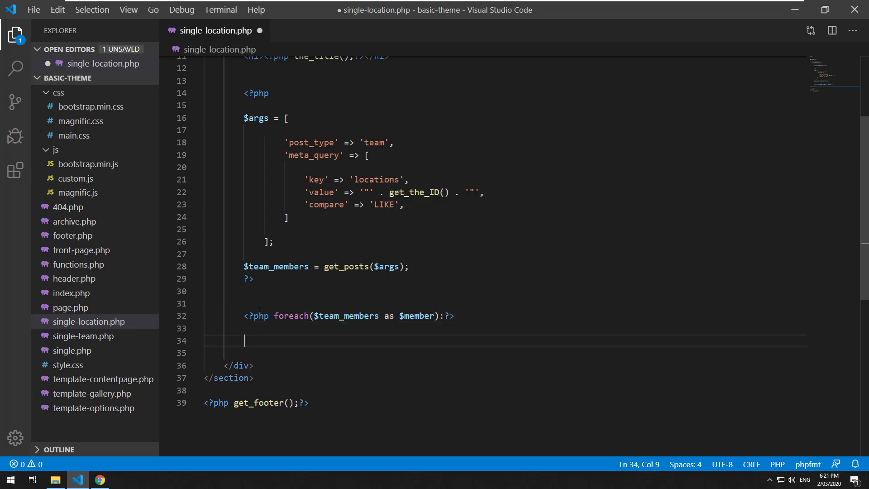
type("<?php endforeach;?>")
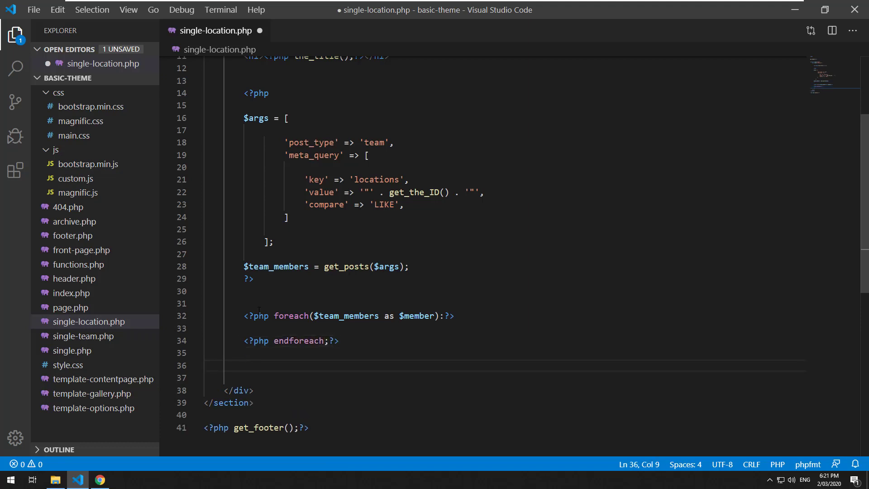
left_click(284, 327)
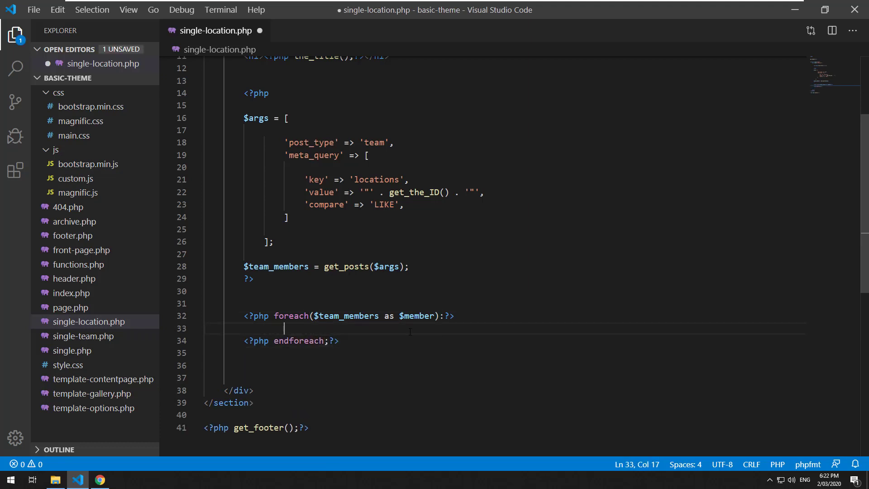
mouse_move(707, 332)
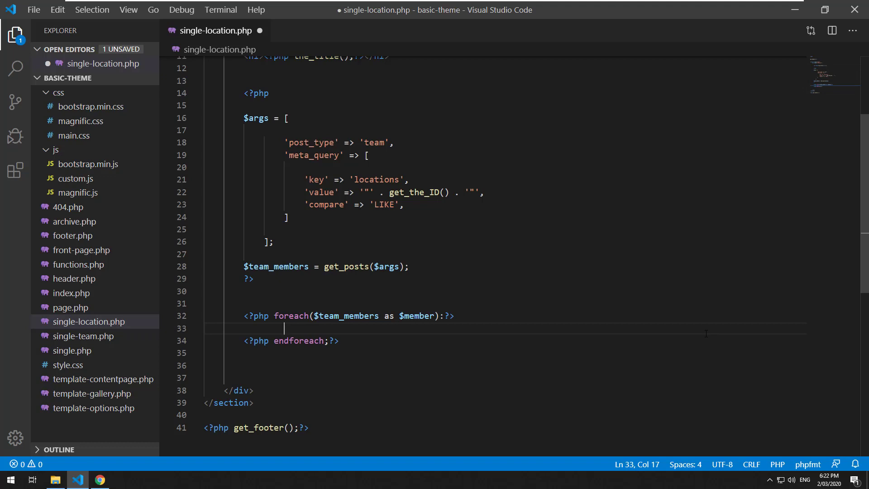
key("enter")
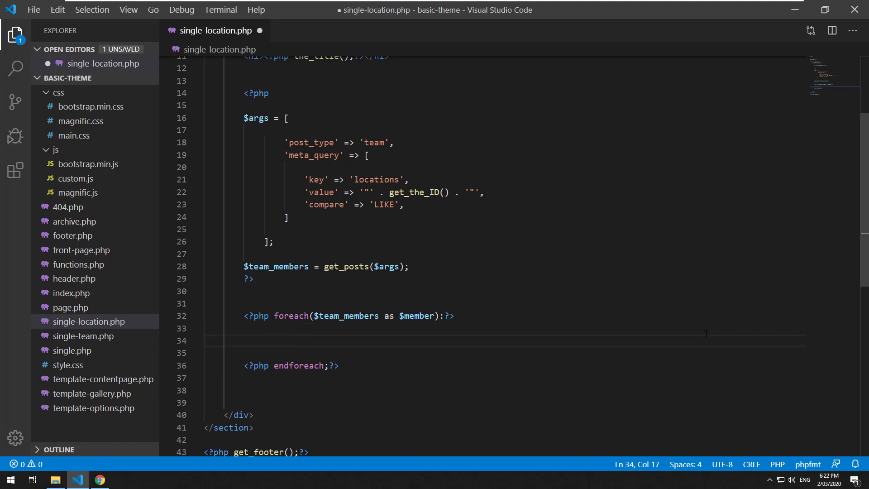
- Echo $member->post_title inside the loop body and switch over to check the page
type("<?php")
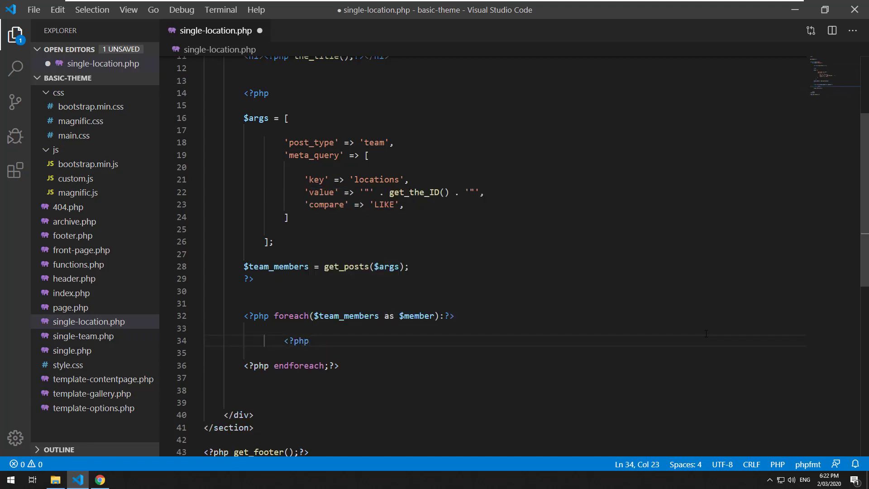
type("echo $member->p")
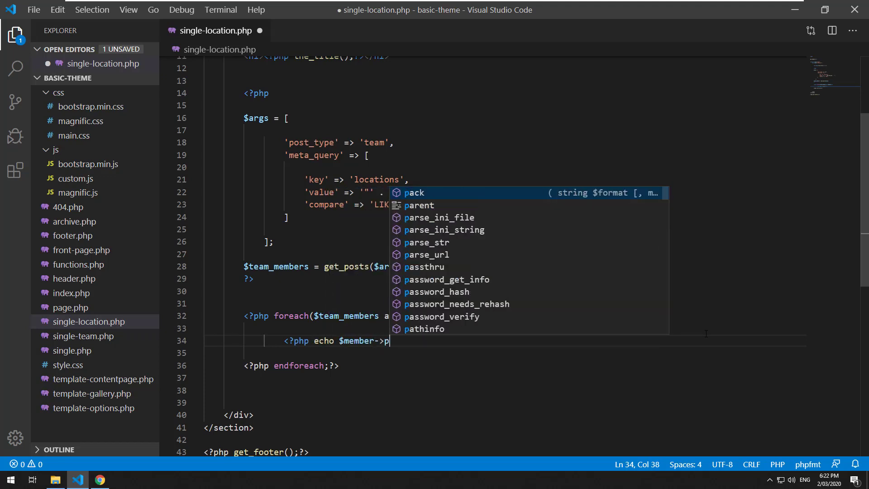
type("ost_titl")
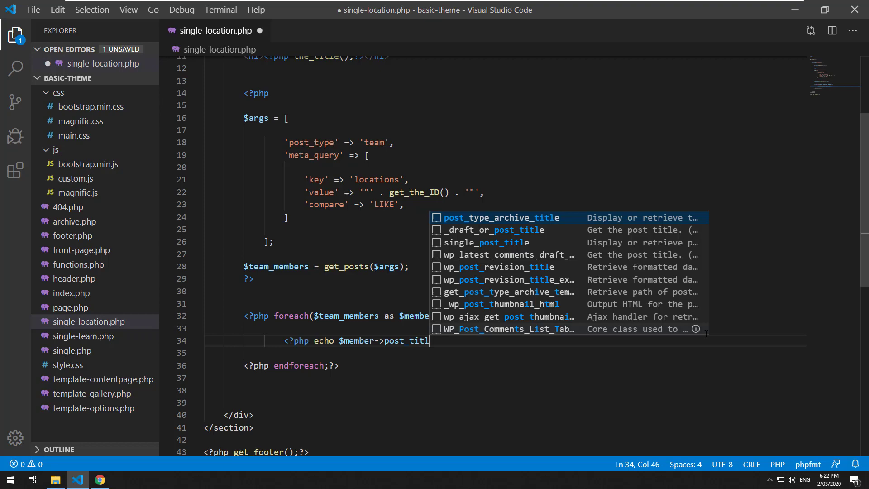
left_click(100, 479)
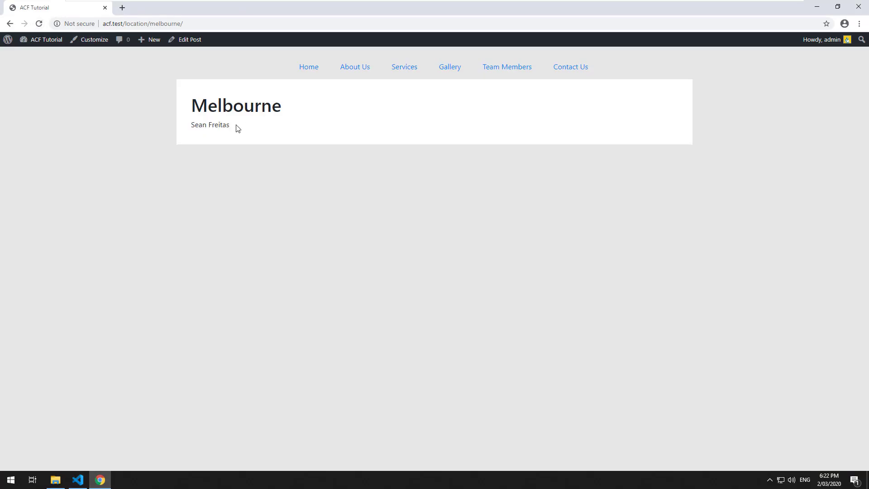
left_click(77, 480)
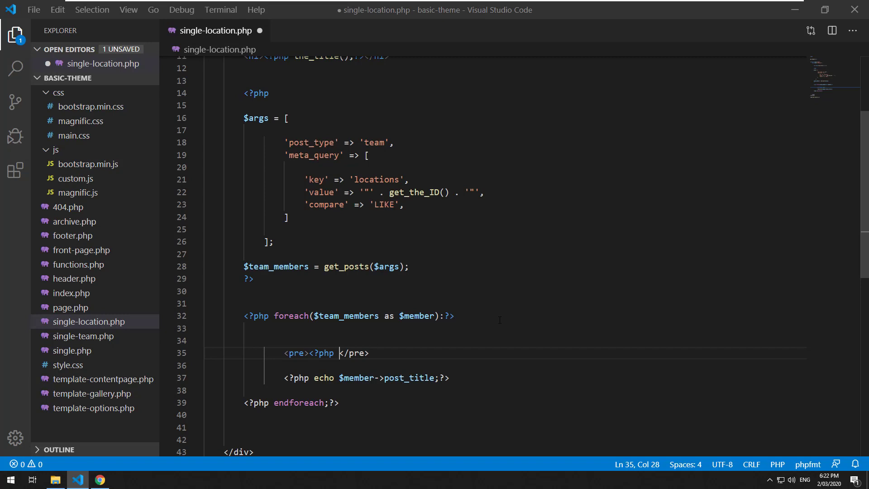
- Add <pre><?php echo print_r($member); ?></pre> above the post_title echo and save
type("print_r($member);?>")
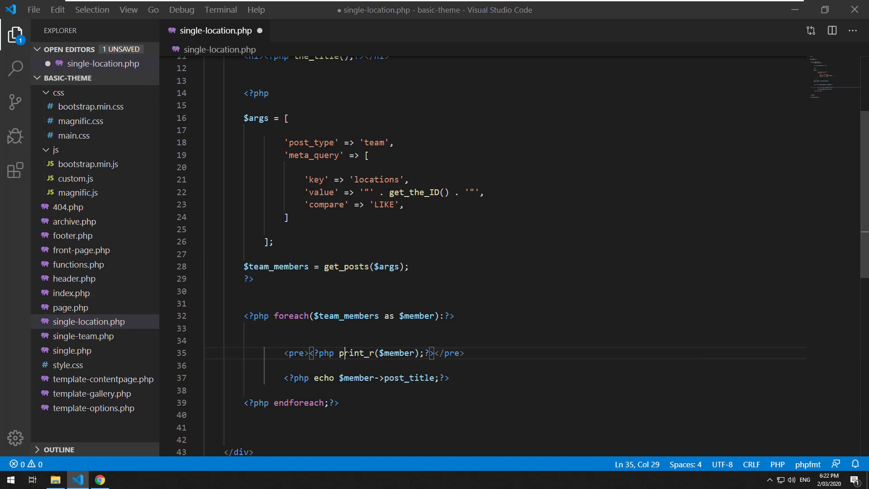
type("echo")
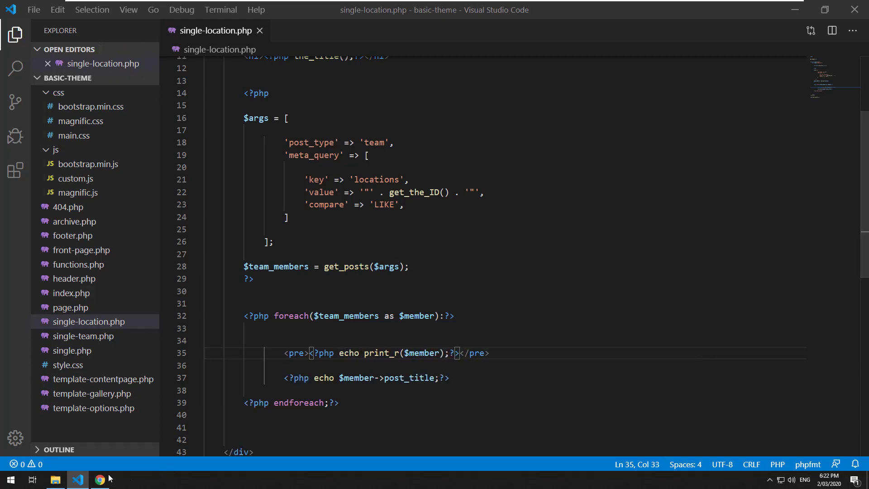
left_click(99, 480)
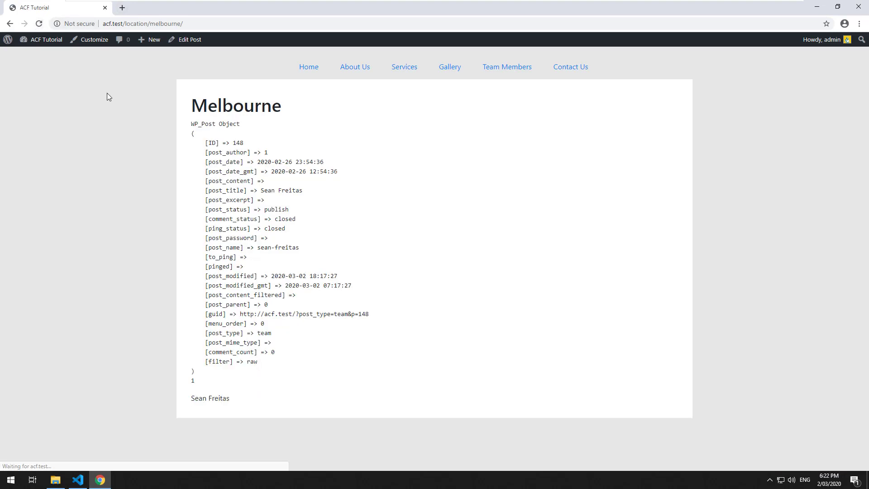
double_click(225, 190)
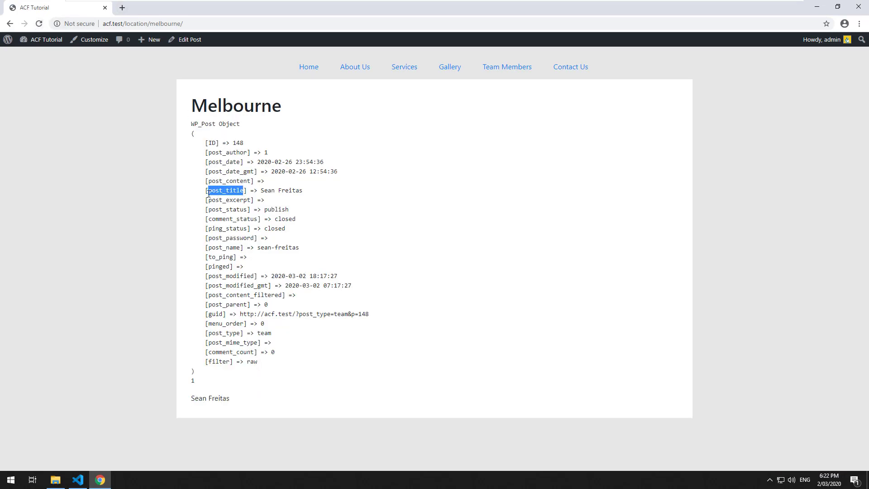
mouse_move(215, 335)
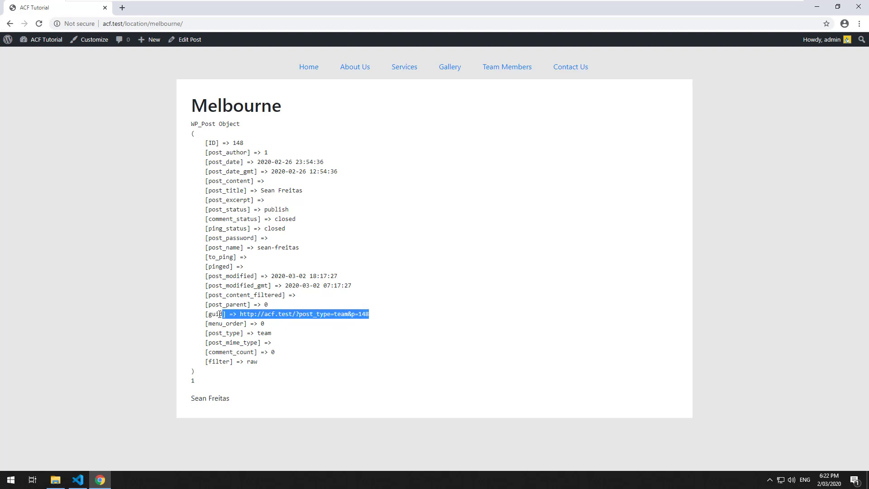
left_click(202, 336)
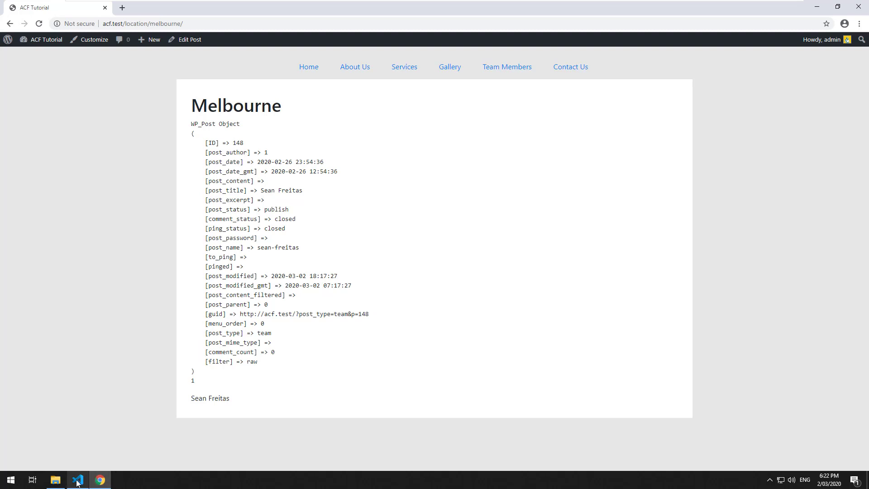
- Delete the <pre> debug dump line and verify the location page shows only the name
left_click(77, 480)
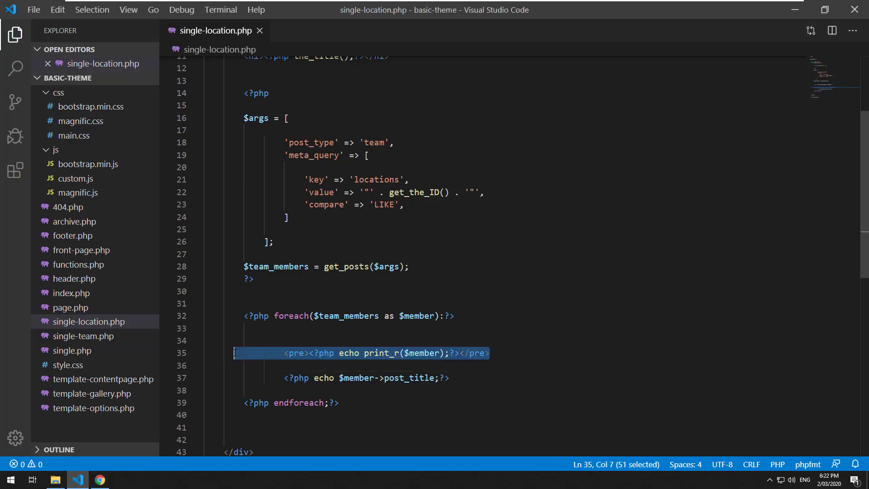
key("Delete")
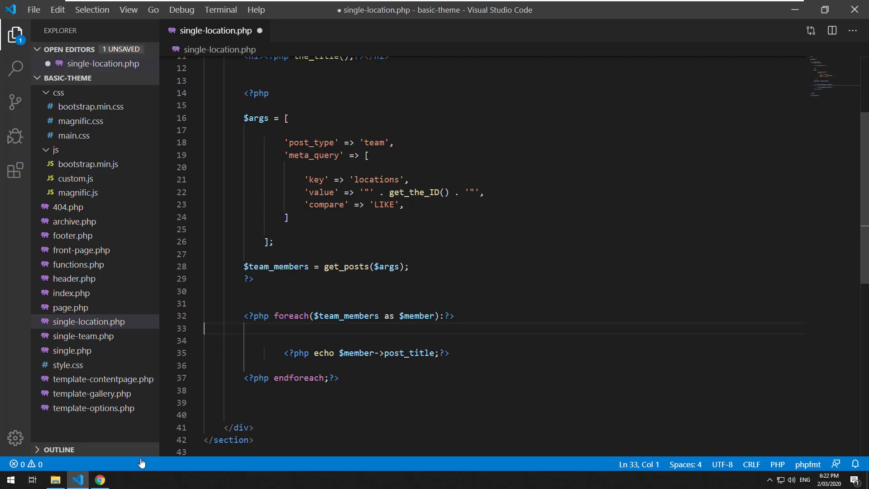
left_click(98, 480)
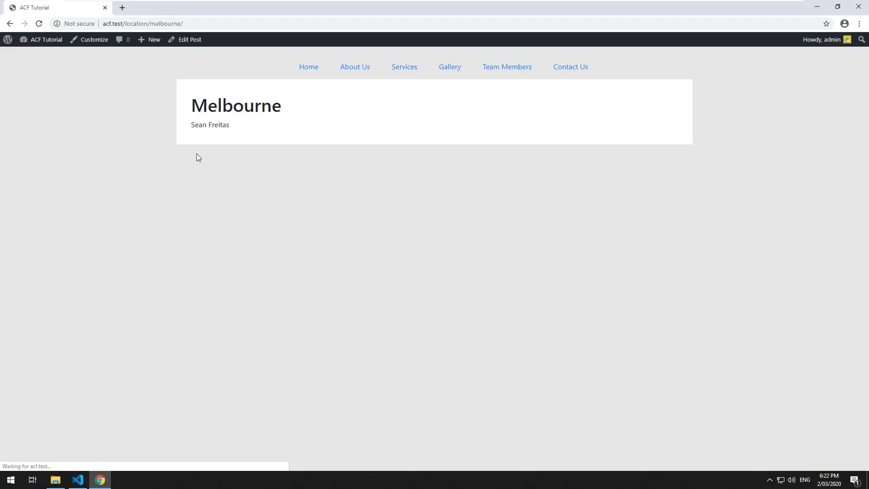
left_click(77, 480)
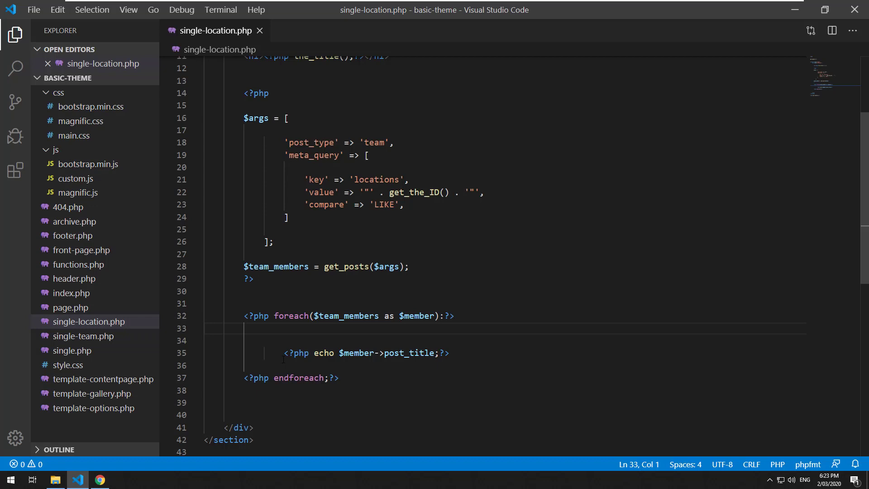
- Wrap the title echo in <a href="<?php echo get_permalink($member->ID); ?>"> and save
type("<a href=\"\">")
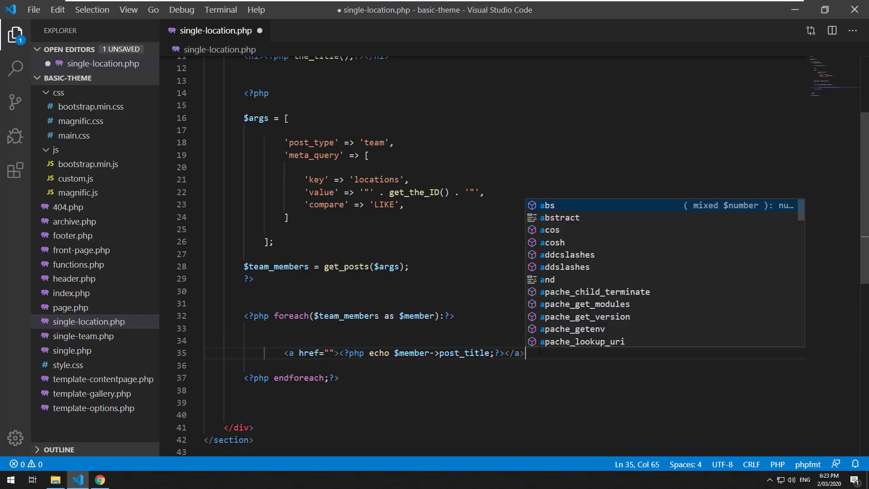
key("Escape")
type(" <?php ech")
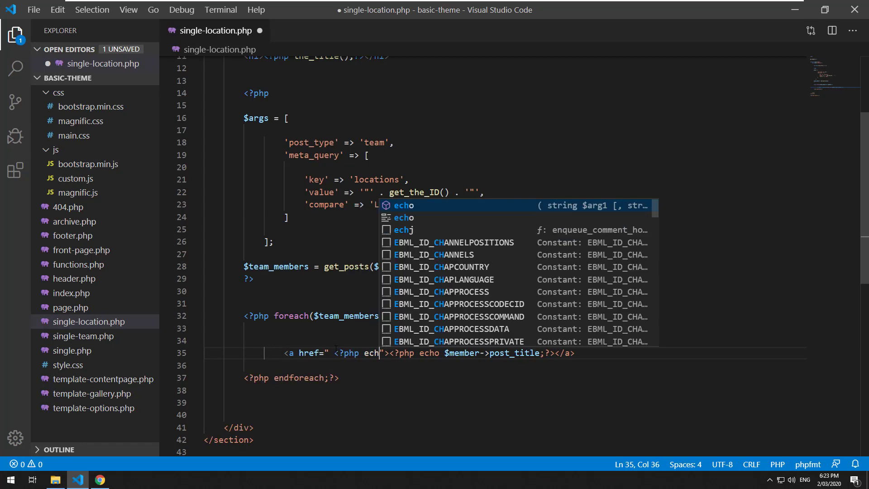
type("get_peml")
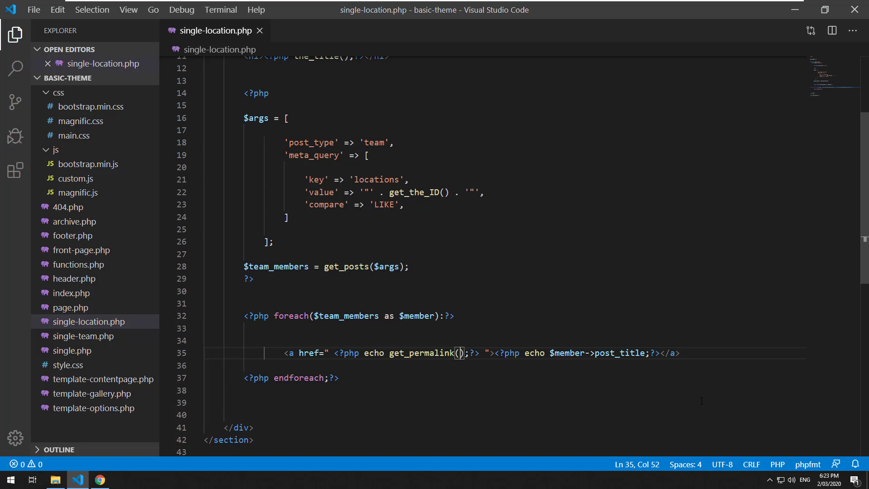
type("$member-")
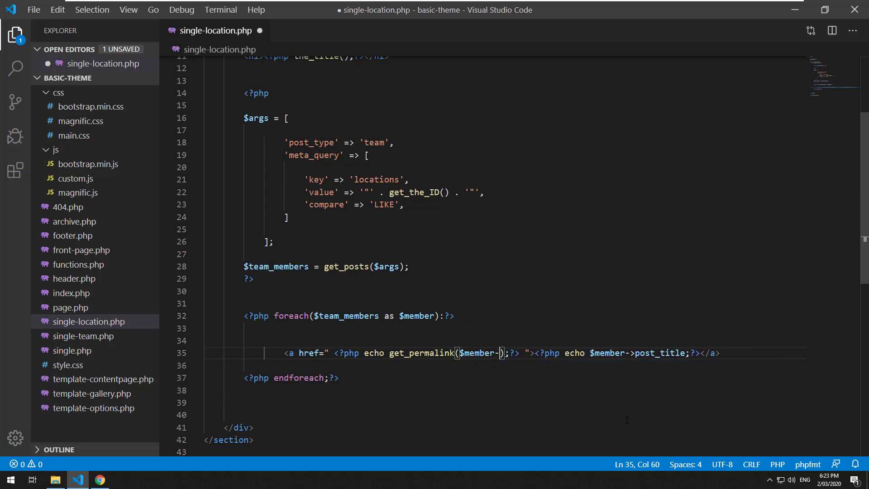
type("ID")
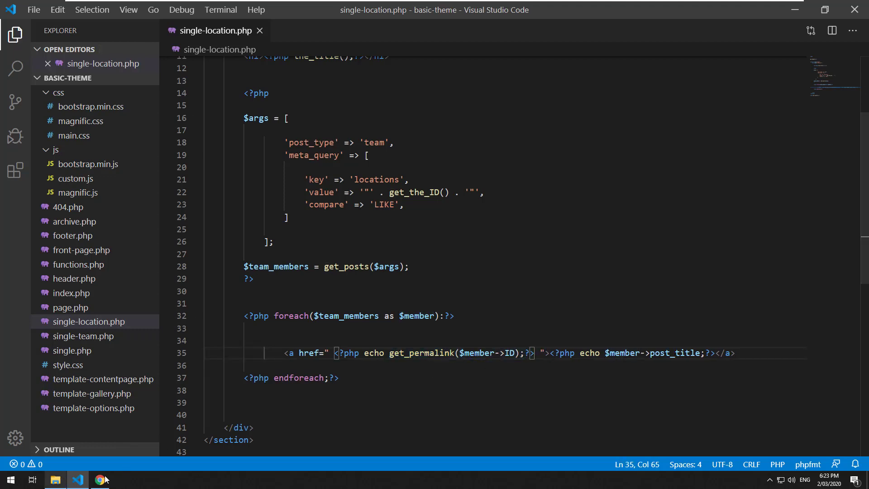
- Reload Melbourne to see the linked name, then start a new Team Member post from the dashboard
left_click(99, 480)
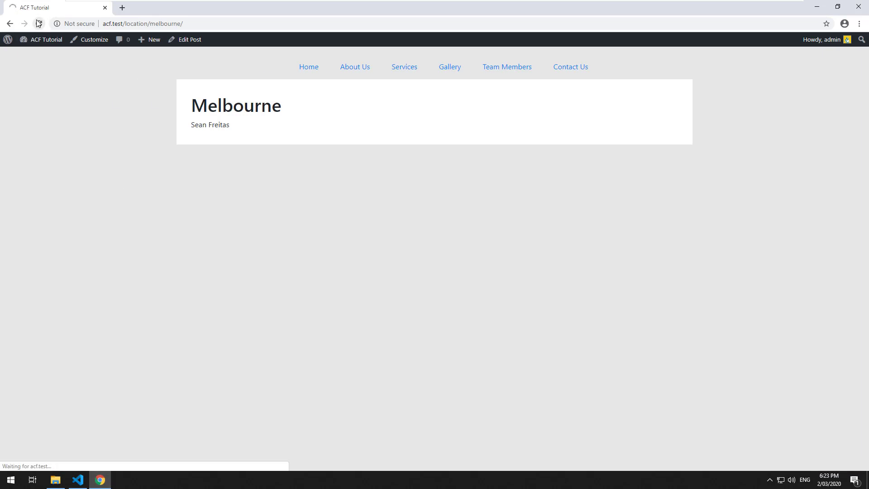
left_click(210, 125)
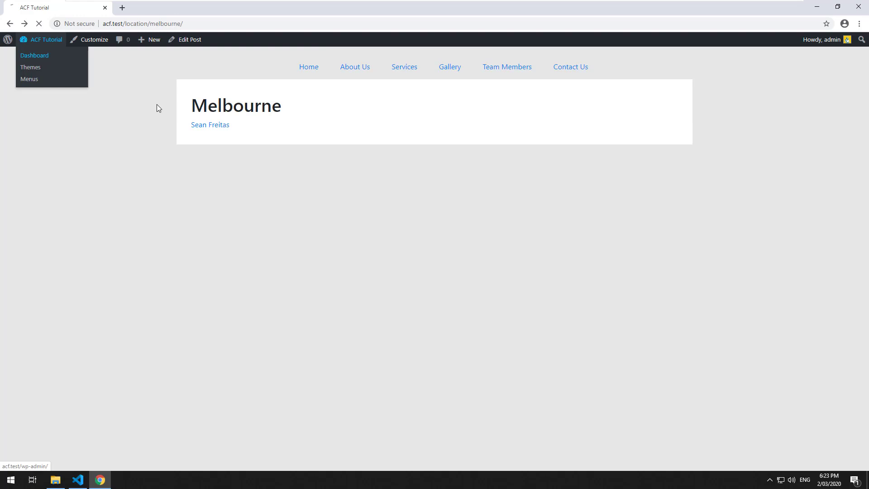
left_click(33, 55)
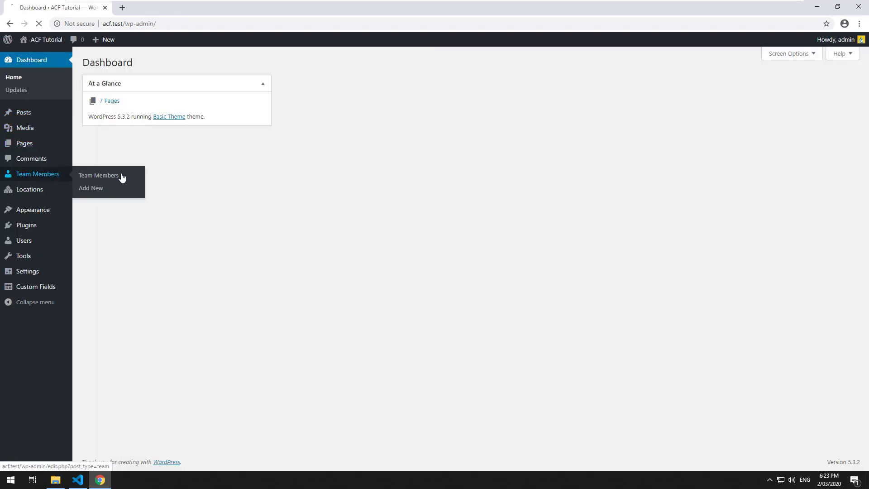
left_click(91, 189)
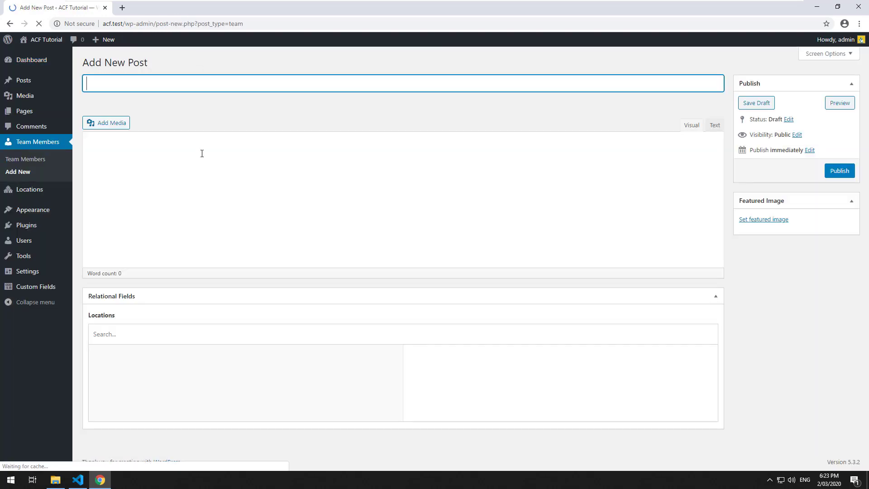
- Publish Bob Smith, update him with Sydney and Melbourne locations, and go to the Locations list
type("Bob Smith")
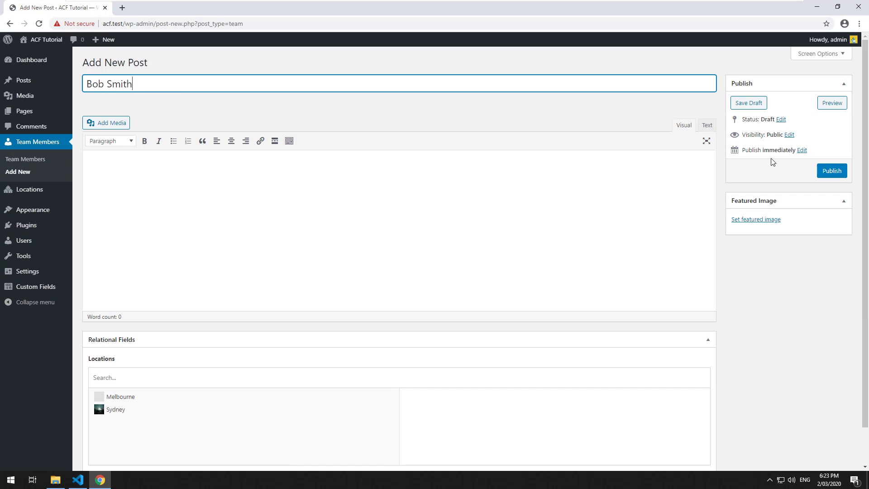
left_click(831, 170)
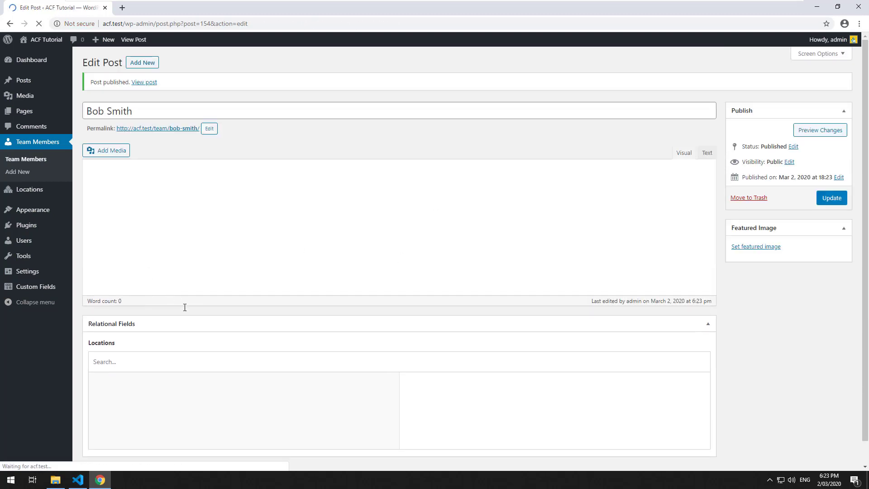
scroll("down", 3)
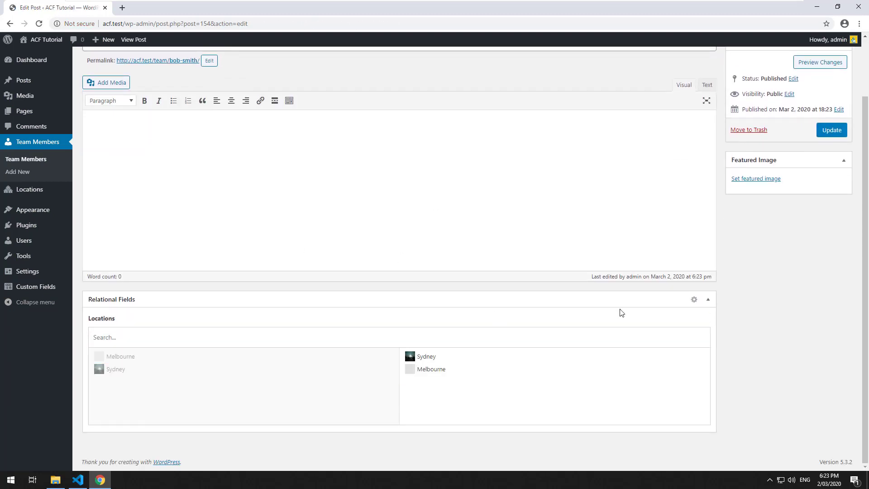
left_click(831, 129)
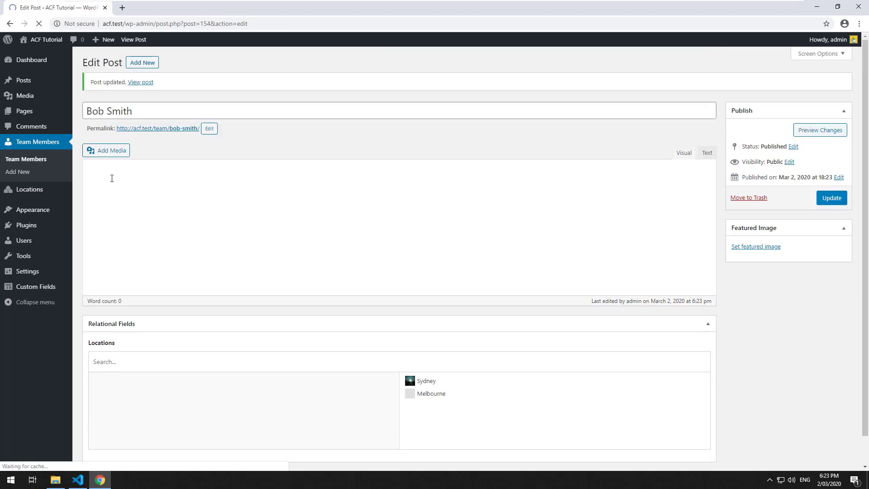
left_click(30, 189)
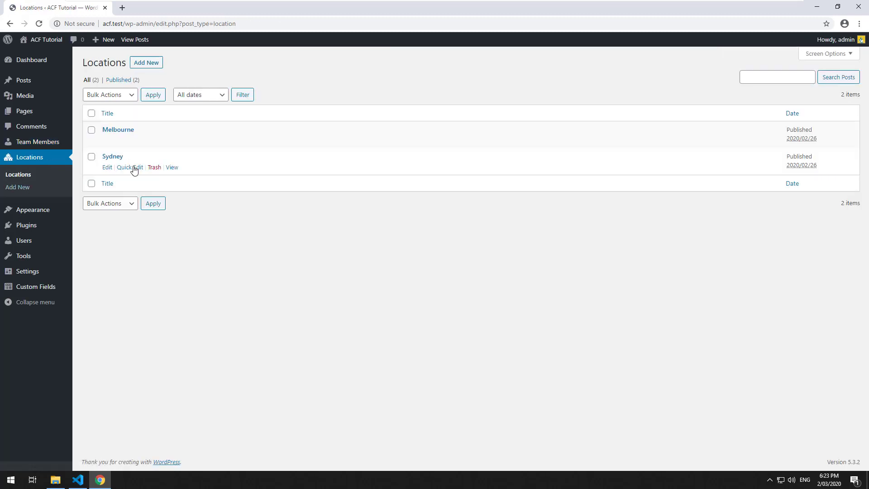
left_click(171, 167)
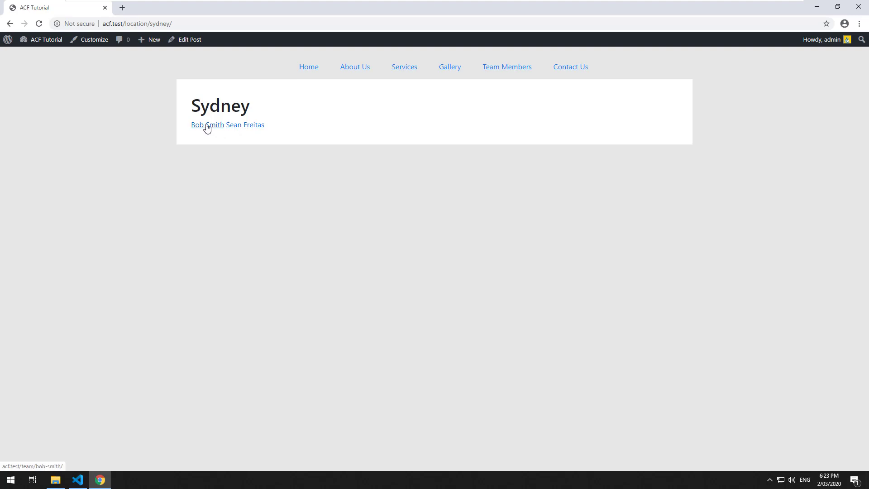
left_click(207, 124)
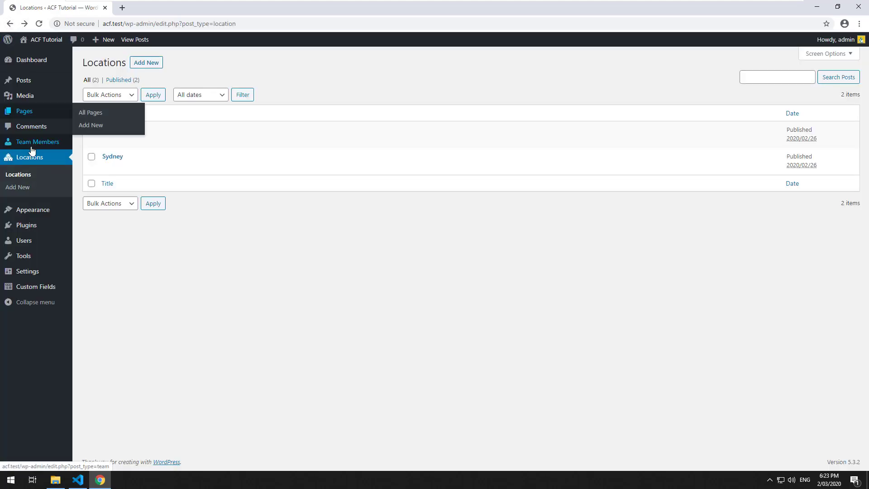
mouse_move(38, 141)
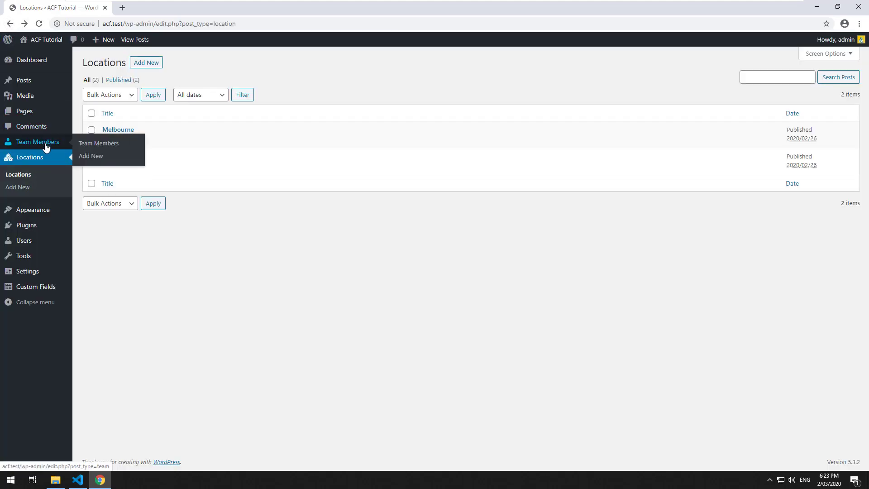